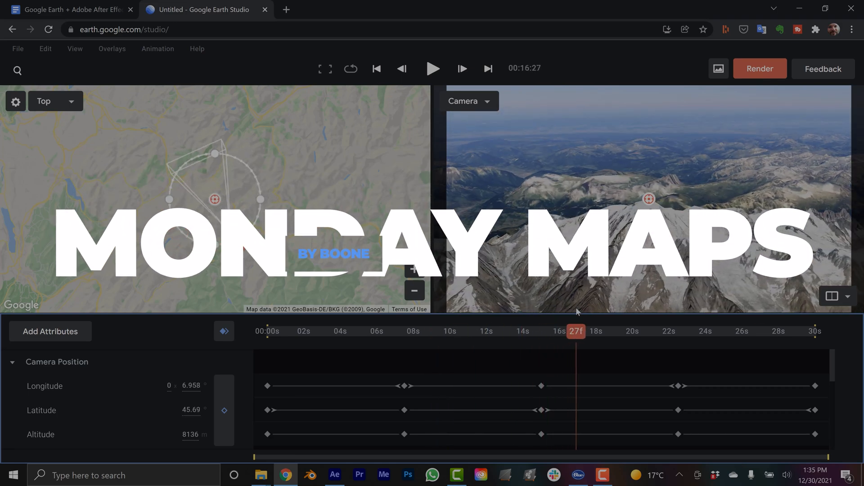
Step: Start a new project from the Orbit quick-start template
left_click(760, 68)
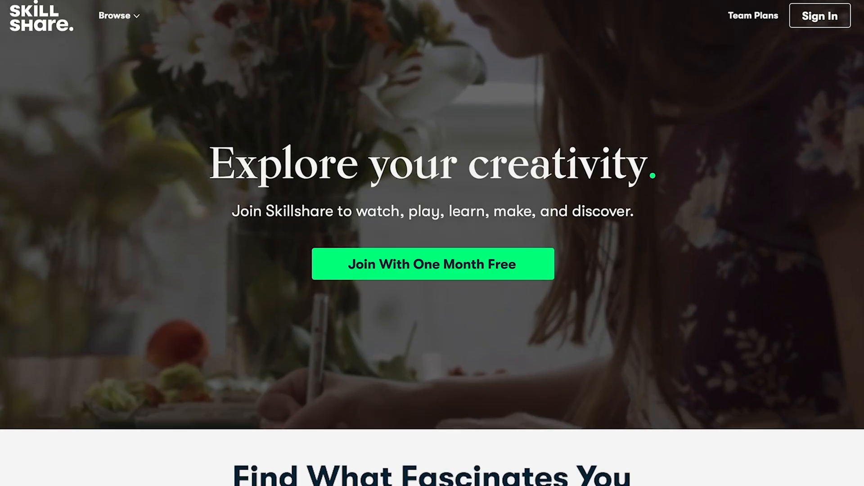
scroll("down", 3)
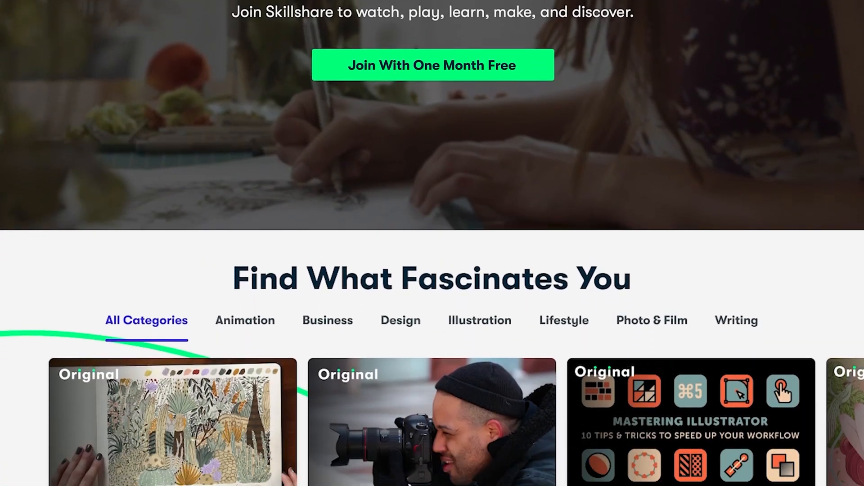
scroll("down", 3)
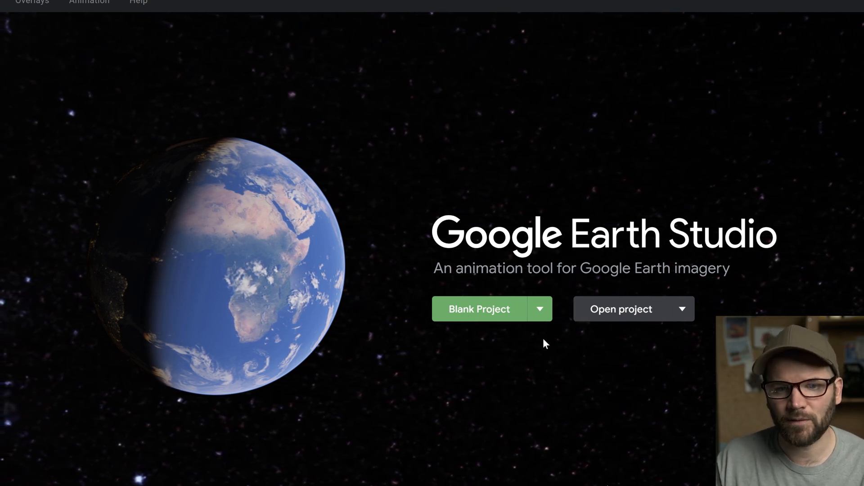
left_click(539, 309)
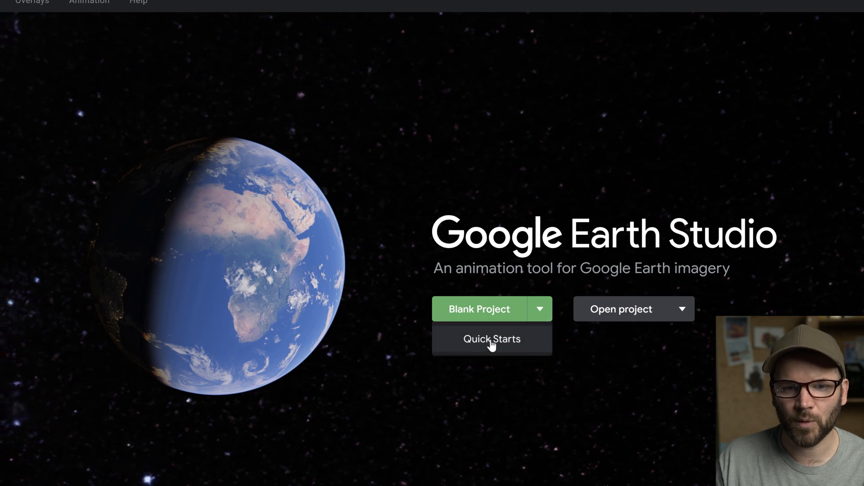
left_click(491, 338)
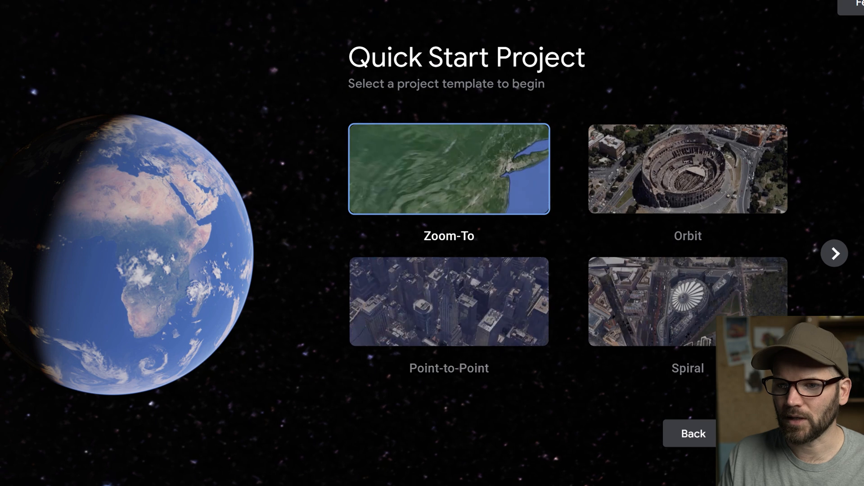
left_click(834, 254)
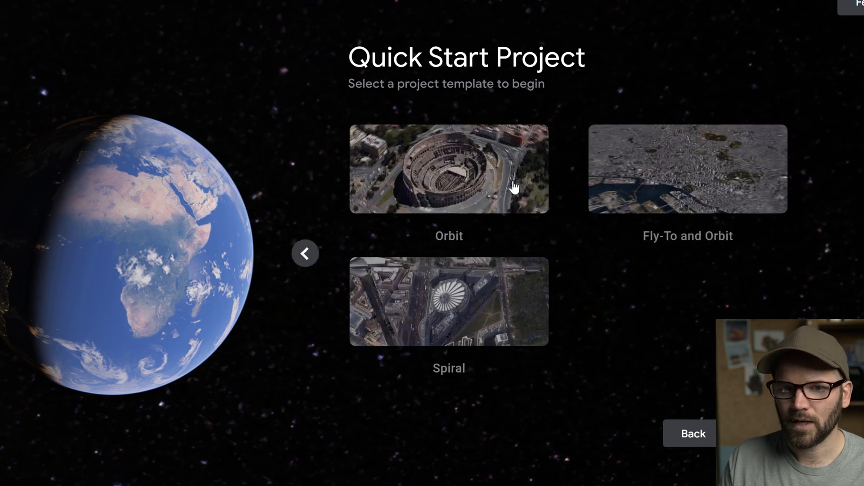
left_click(449, 169)
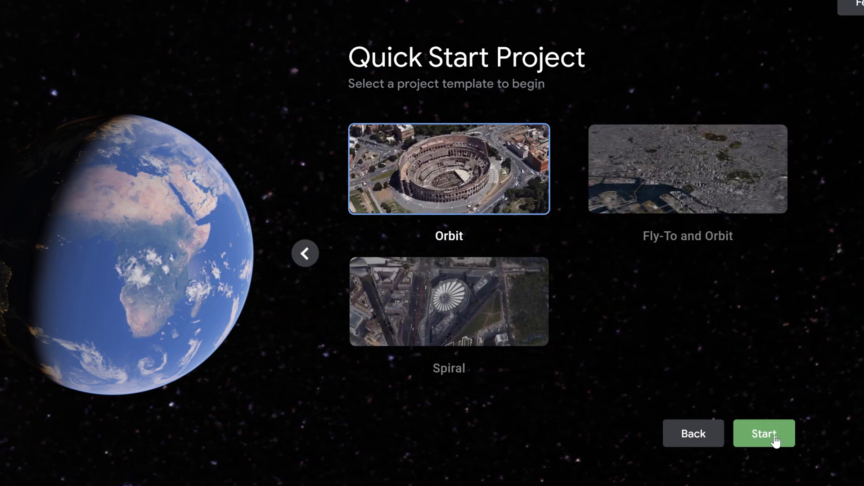
left_click(763, 433)
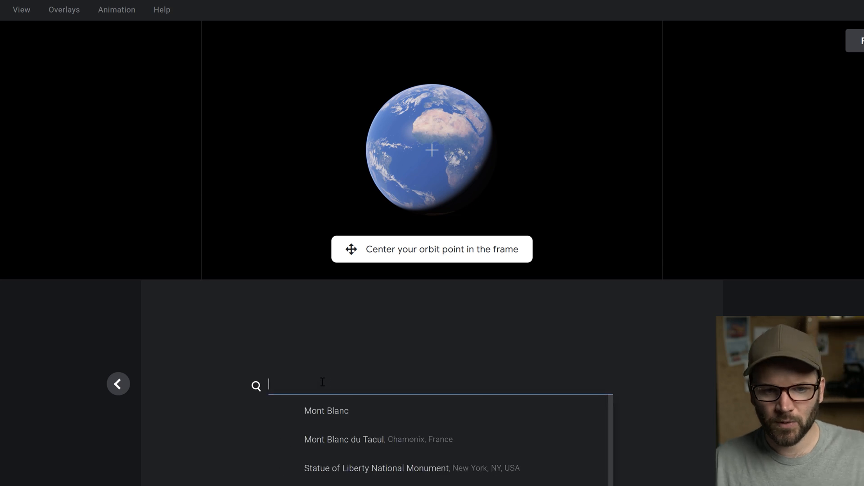
Step: Search for 'Mont Blanc' and pick it as the orbit point
type("Mont Blanc")
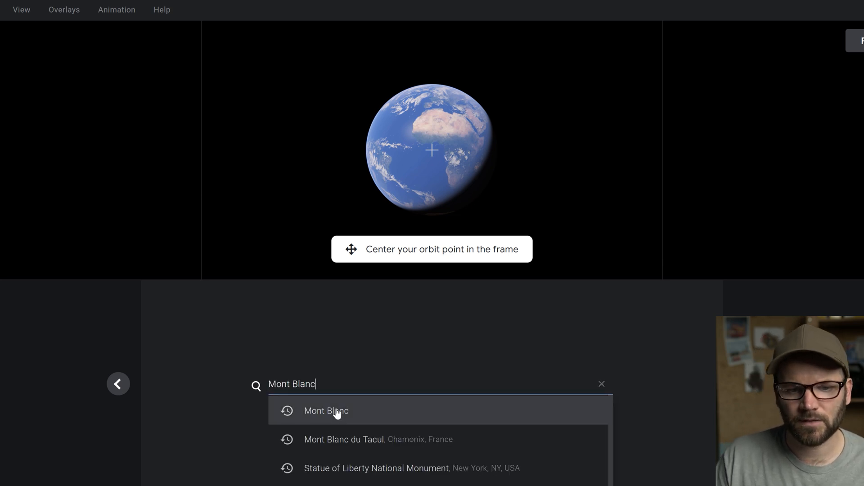
left_click(326, 410)
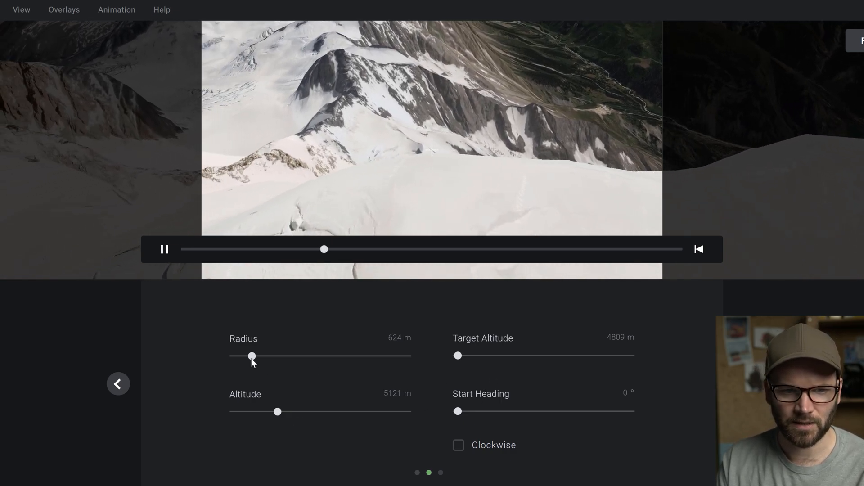
Step: Set the orbit radius to 17249 m and camera altitude to 8136 m
left_click_drag(252, 357, 329, 356)
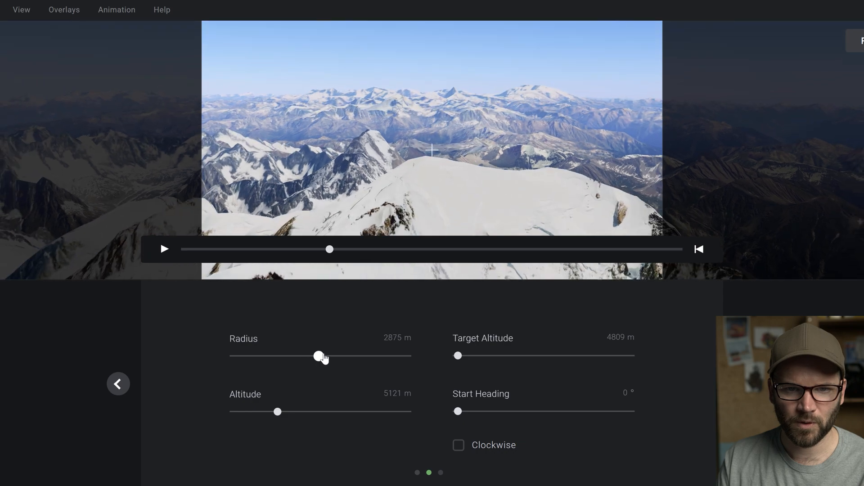
left_click_drag(319, 355, 407, 356)
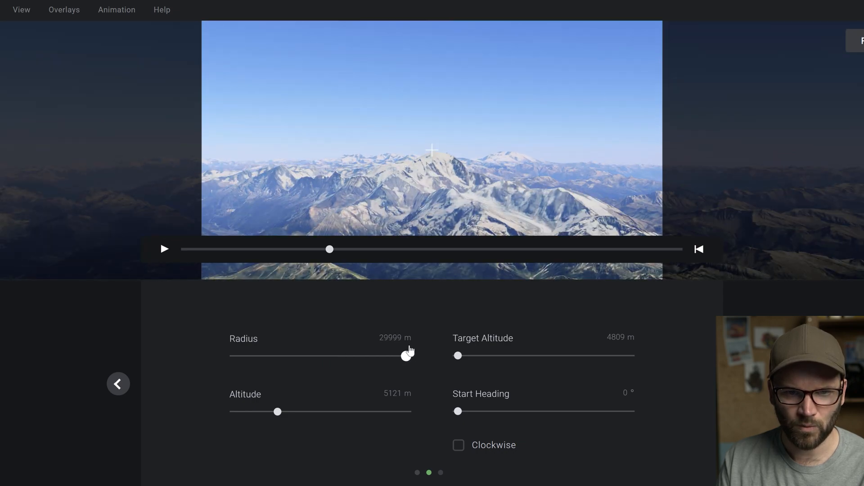
left_click_drag(405, 356, 396, 356)
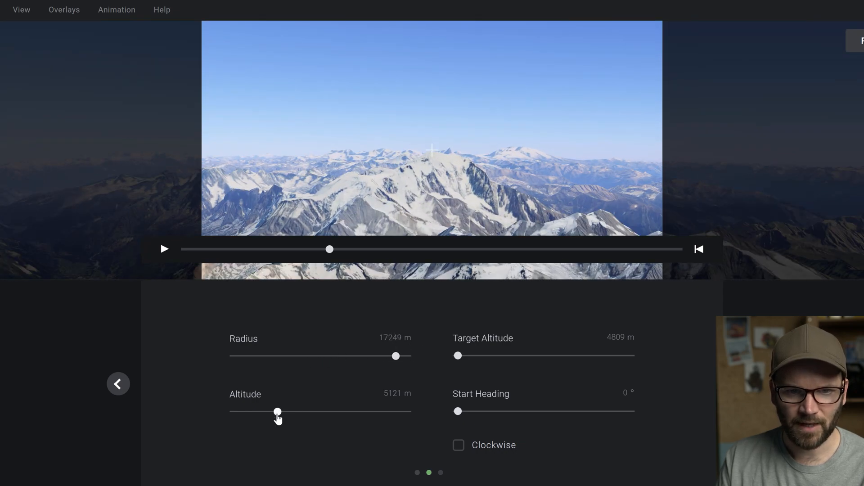
left_click_drag(277, 412, 359, 412)
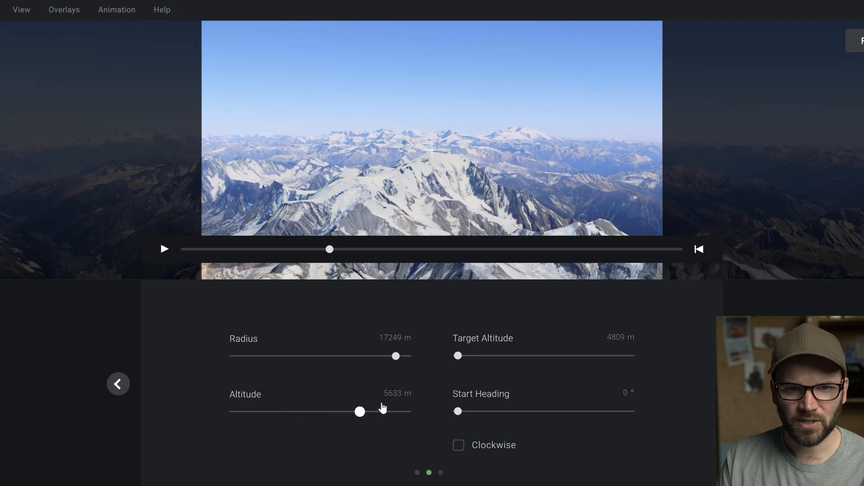
left_click_drag(359, 411, 387, 411)
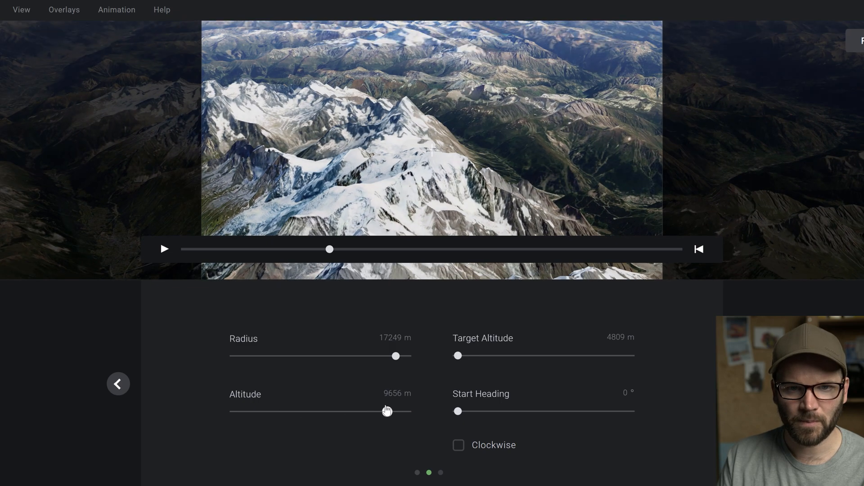
left_click_drag(386, 411, 384, 411)
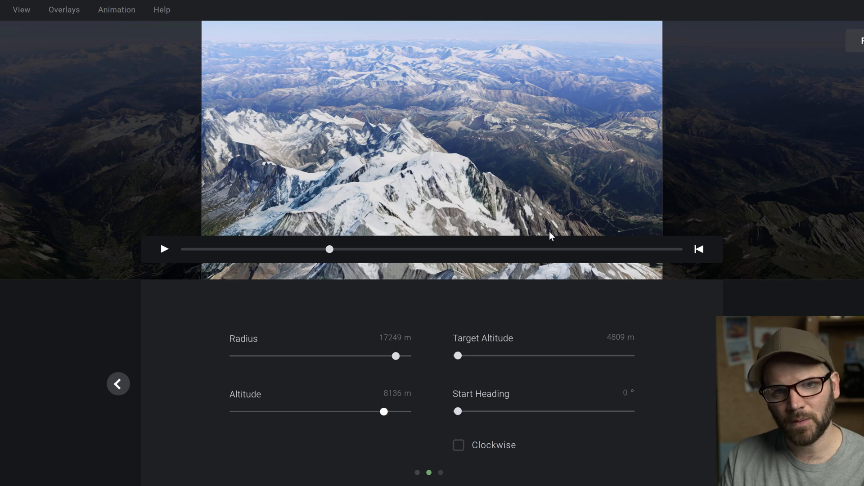
Step: Scrub the orbit preview to later moments and proceed to the duration step
left_click_drag(330, 249, 370, 249)
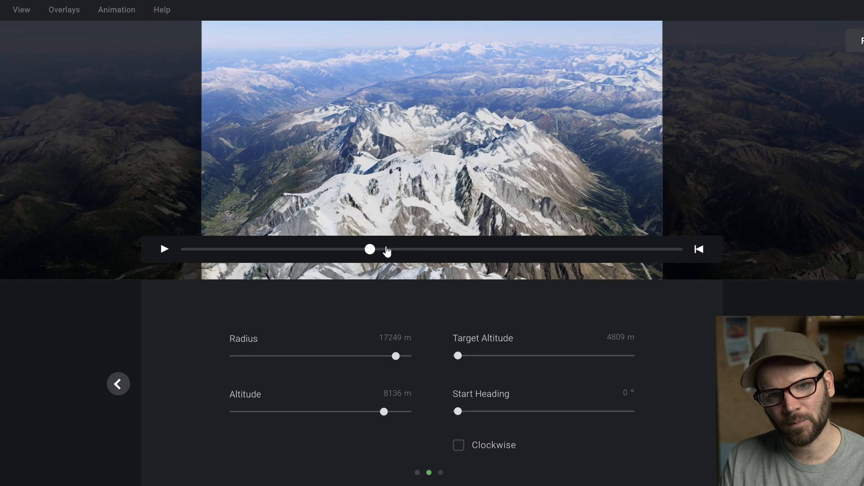
left_click_drag(370, 248, 408, 249)
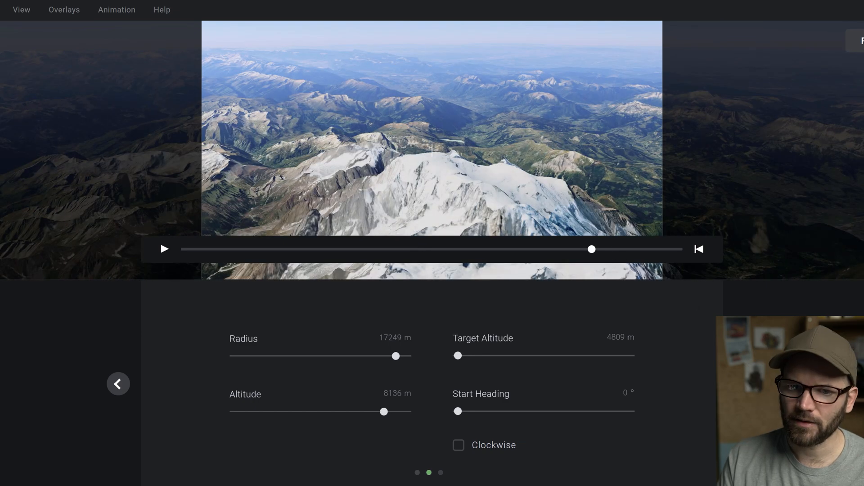
left_click(164, 248)
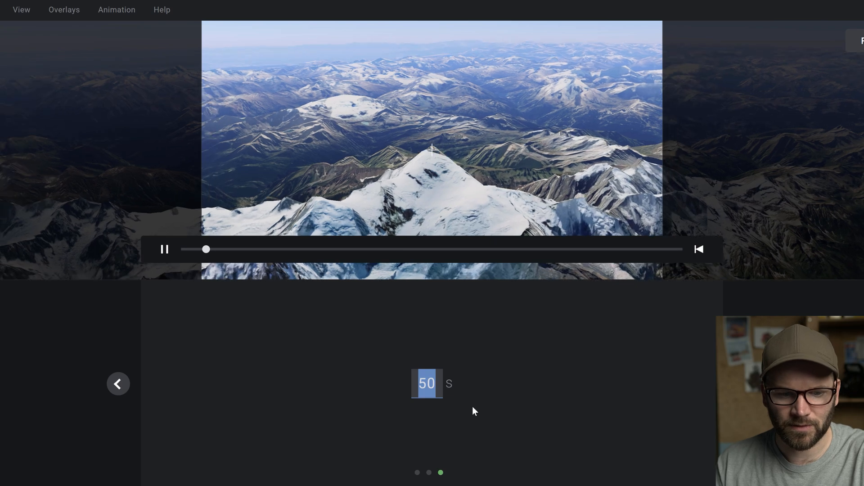
Step: Enter a 30-second orbit duration to create the project
type("30")
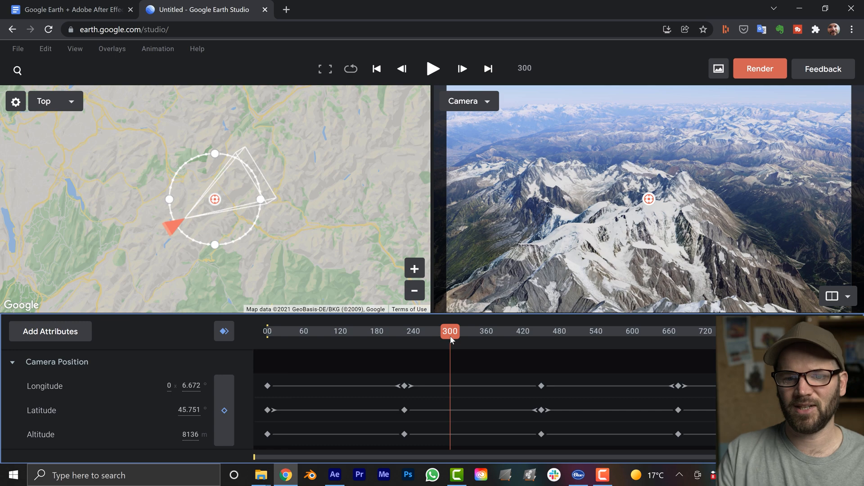
Step: Move the timeline playhead to around 16 seconds into the orbit
left_click_drag(451, 332, 563, 332)
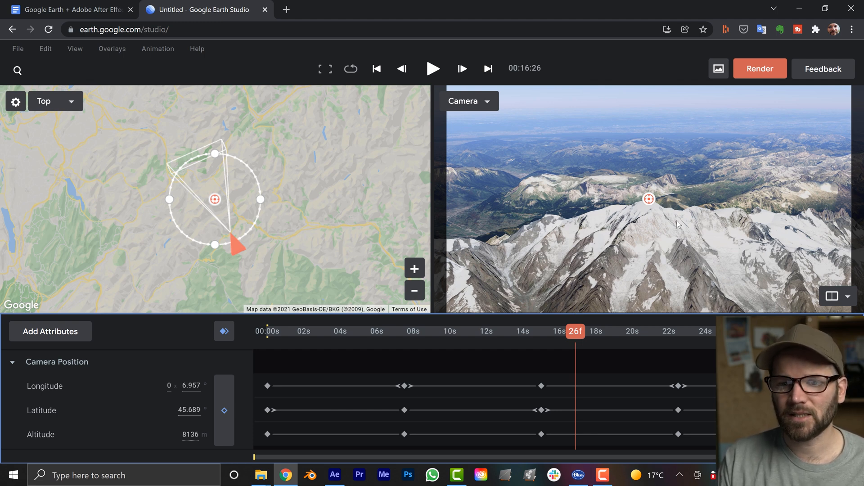
mouse_move(667, 224)
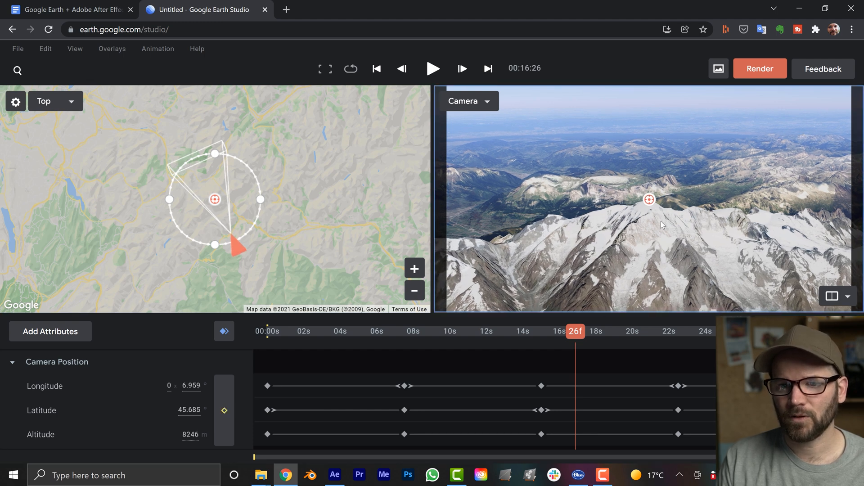
Step: Inspect the Camera viewport context menu, the Top viewport options and MultiView layouts
right_click(661, 225)
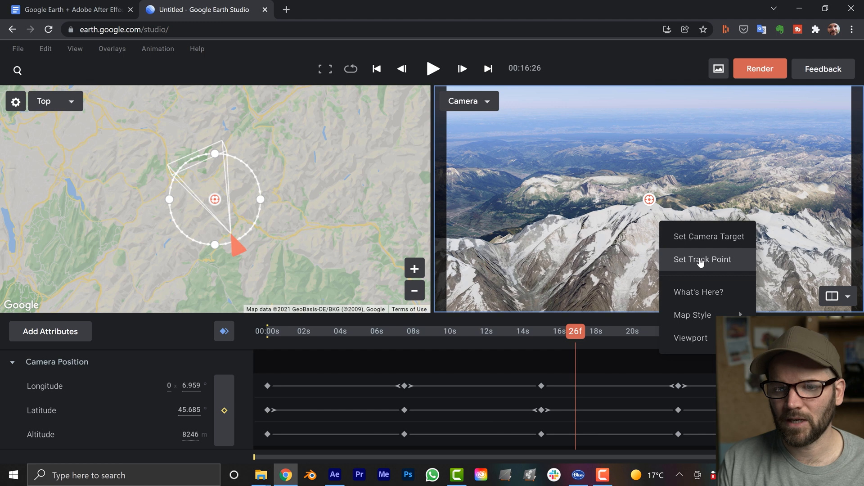
mouse_move(513, 355)
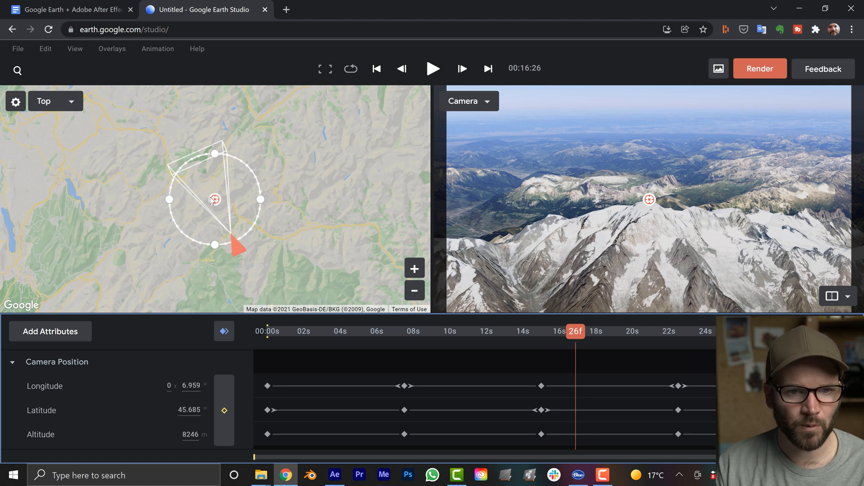
mouse_move(67, 104)
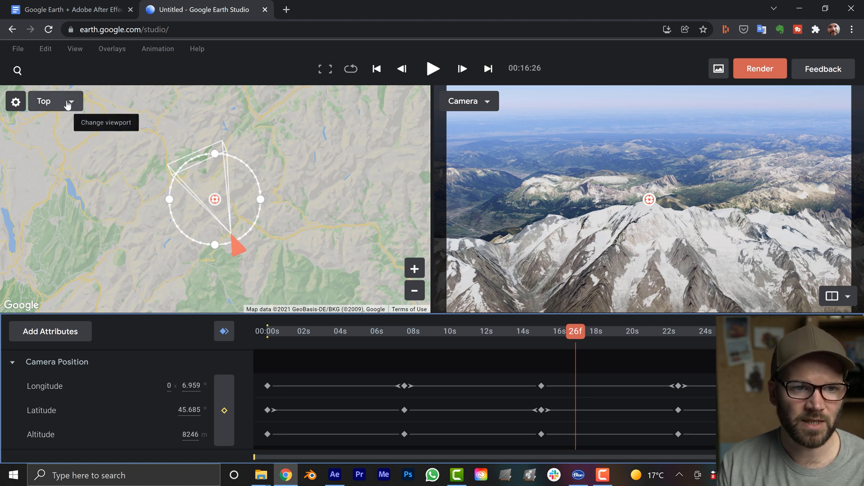
left_click(55, 101)
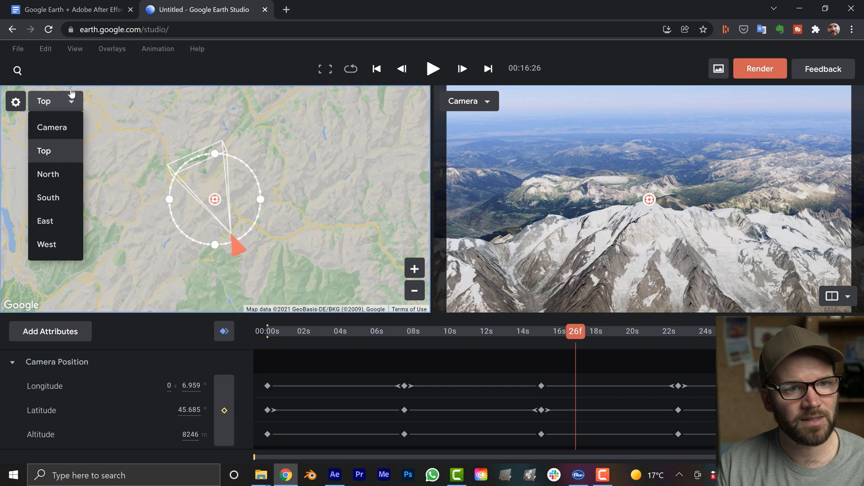
left_click(74, 48)
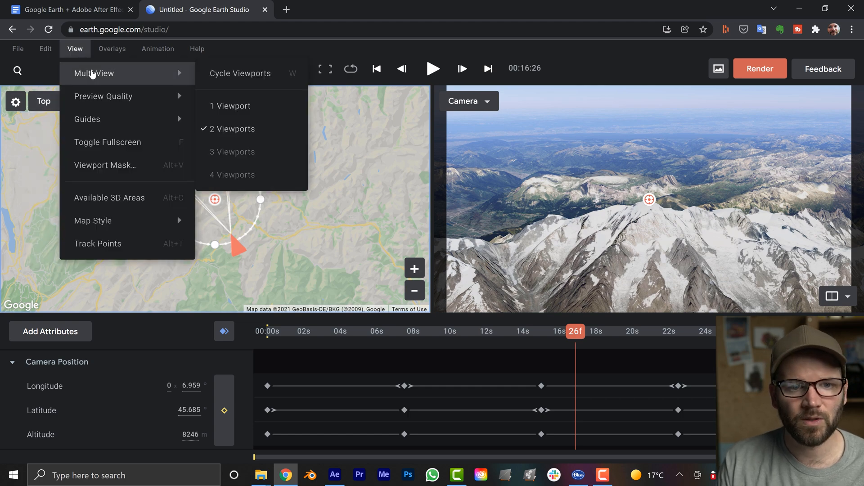
left_click(250, 214)
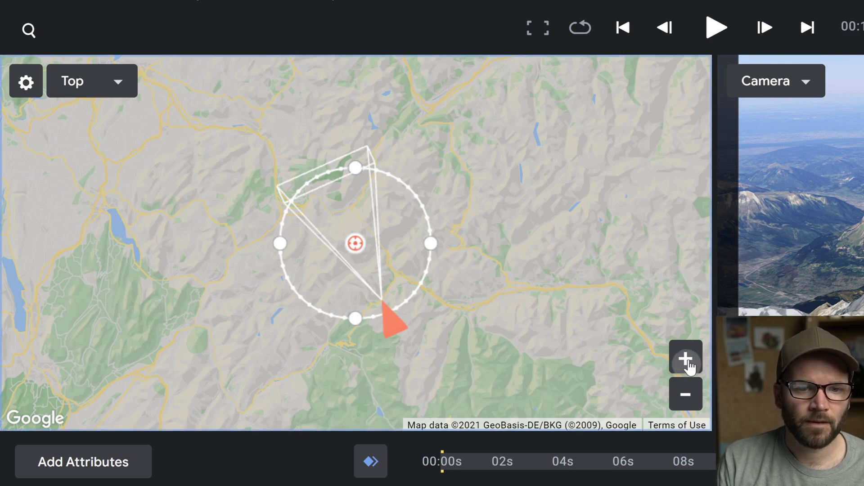
Step: Add a track point at the orbit centre and expand its coordinates (altitude 4782 m)
left_click(685, 358)
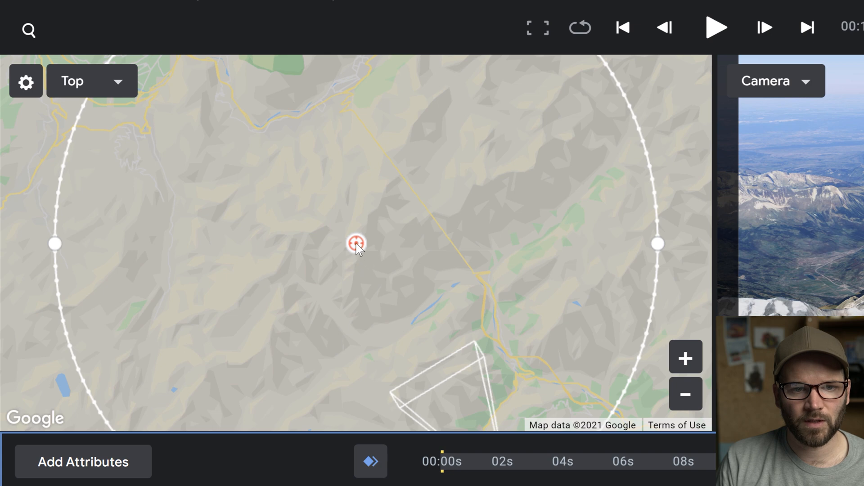
right_click(355, 244)
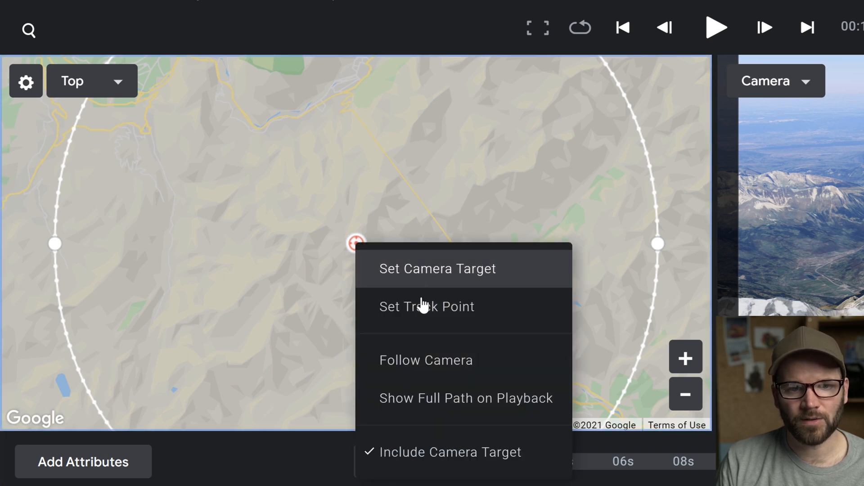
left_click(427, 306)
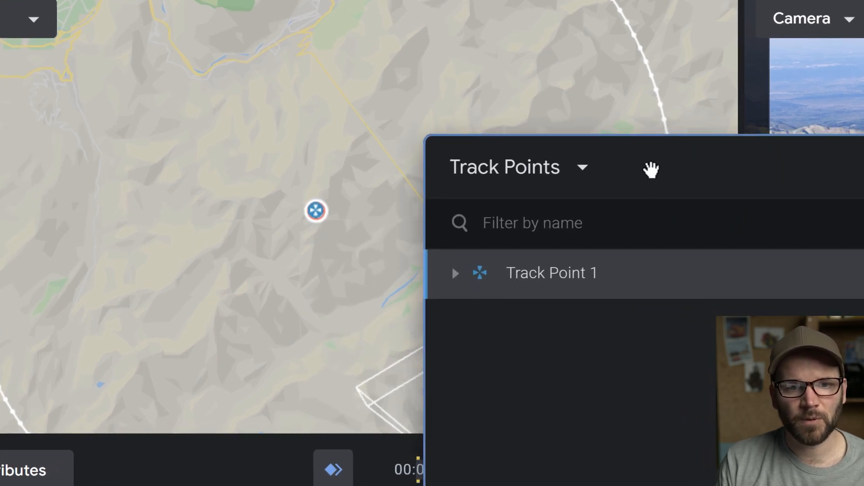
left_click_drag(651, 168, 433, 119)
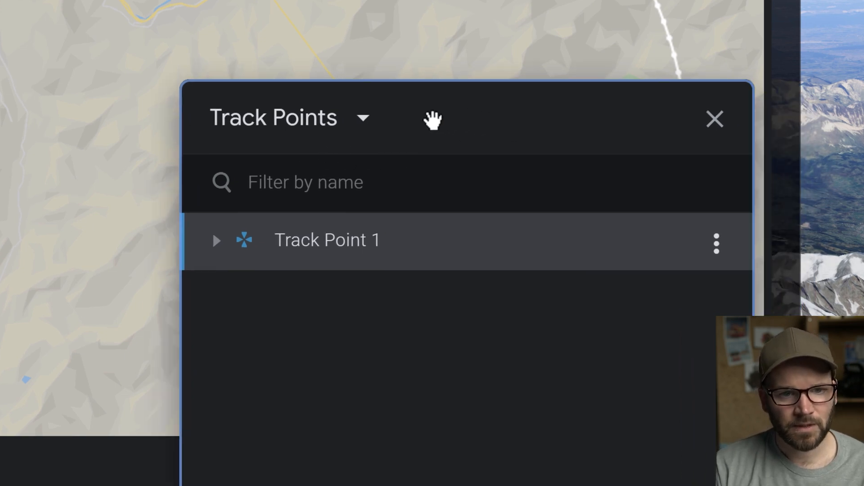
left_click(216, 240)
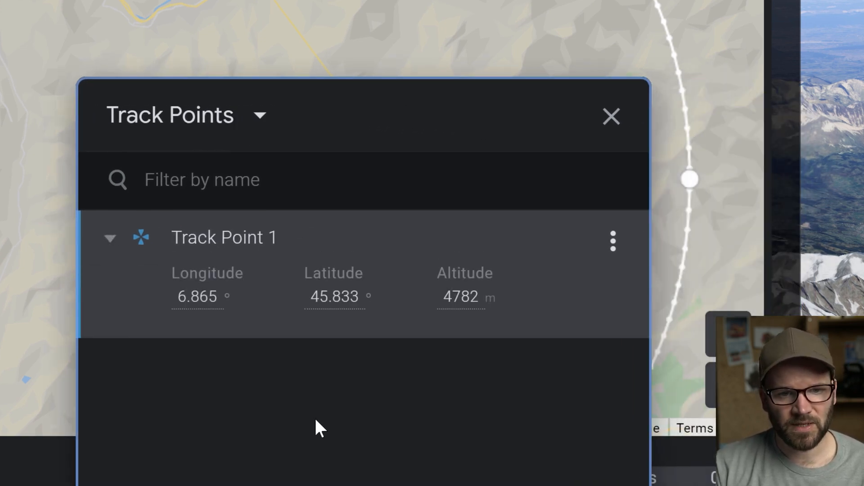
mouse_move(460, 296)
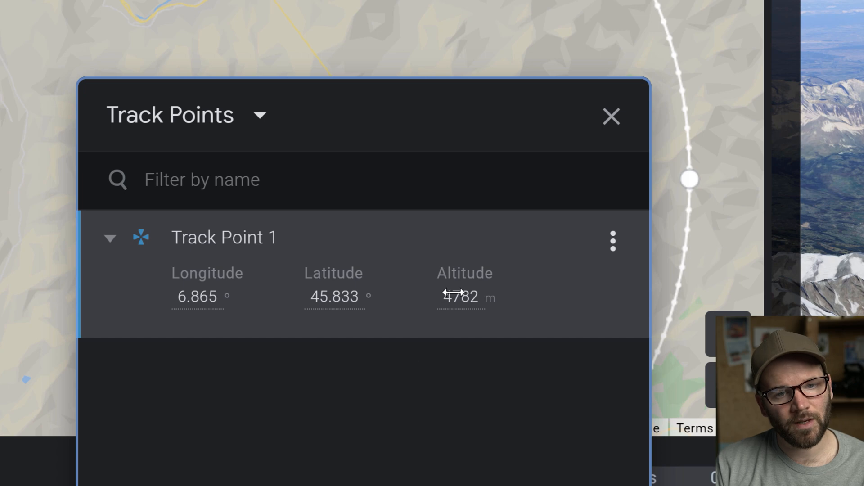
mouse_move(467, 309)
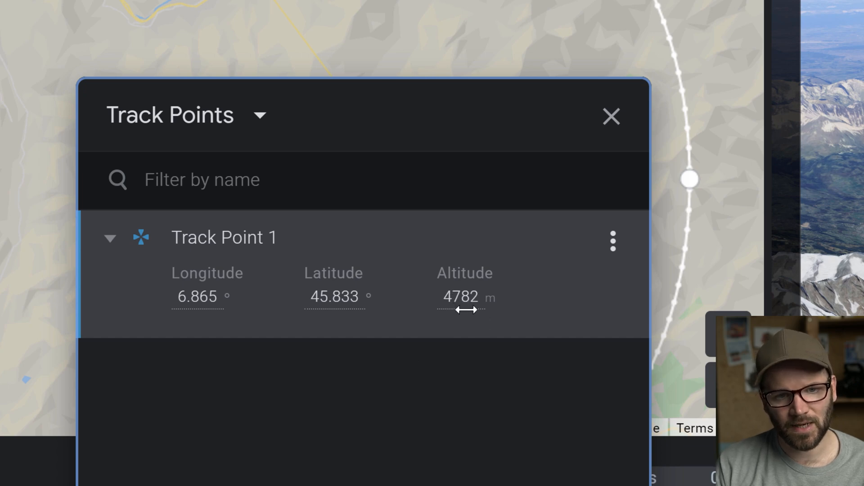
mouse_move(338, 445)
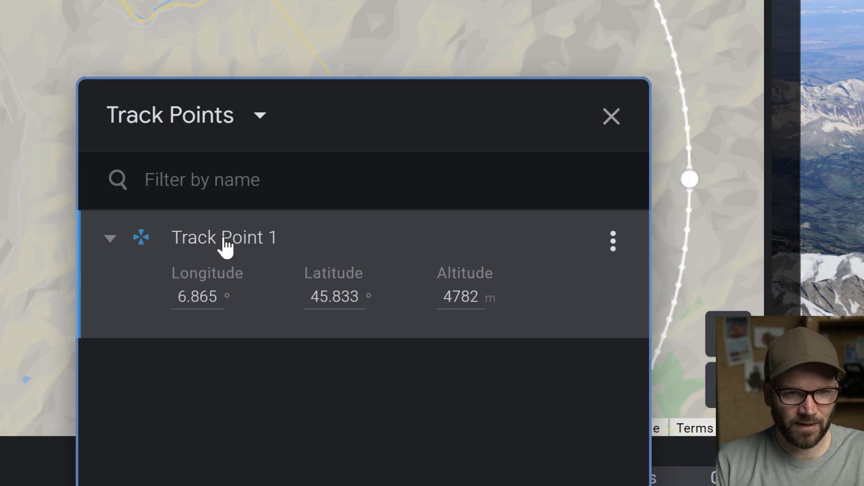
Step: Rename Track Point 1 to 'Mont Blanc' and set it as local origin
double_click(224, 238)
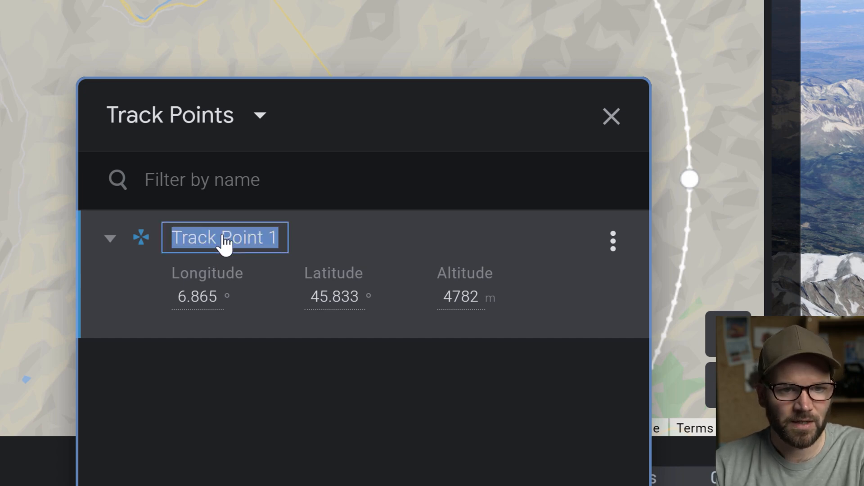
type("Mont Blanc")
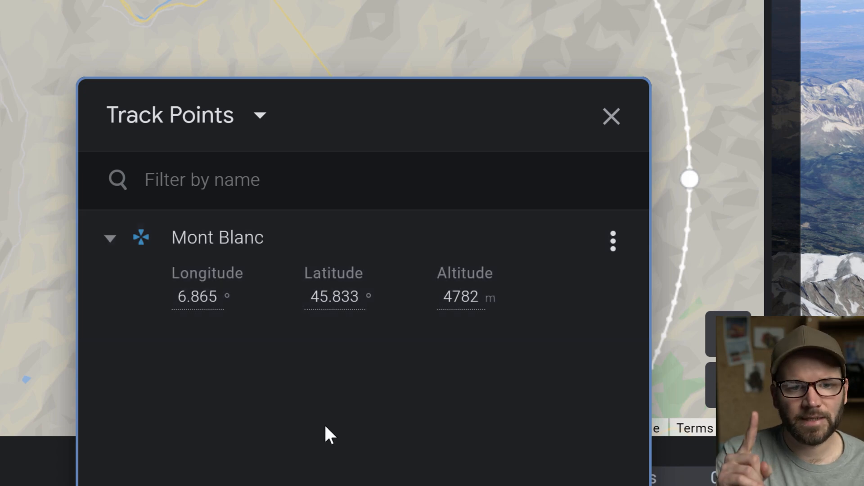
mouse_move(612, 241)
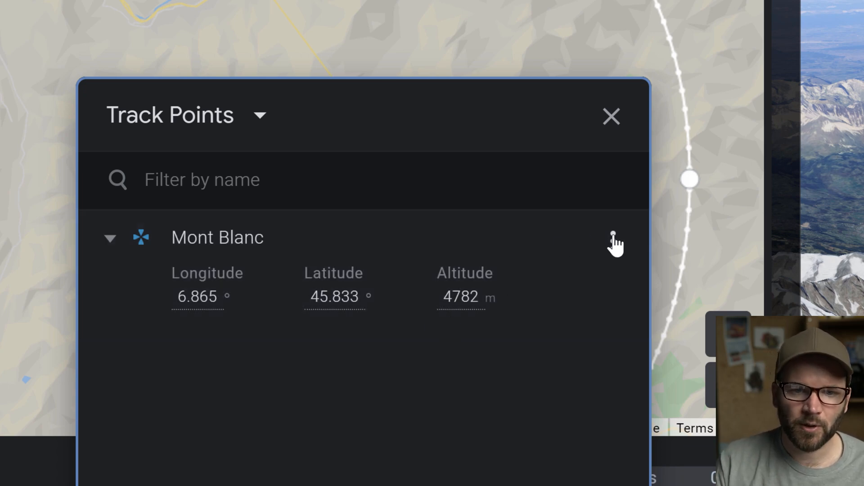
left_click(614, 242)
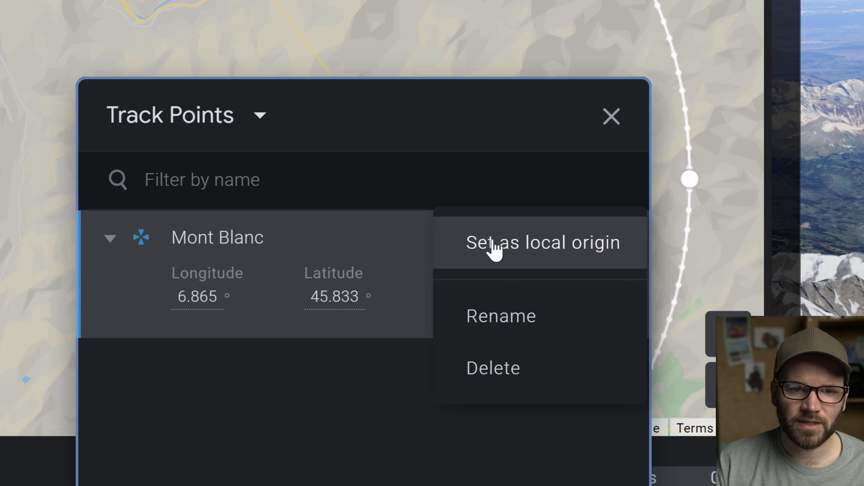
left_click(541, 242)
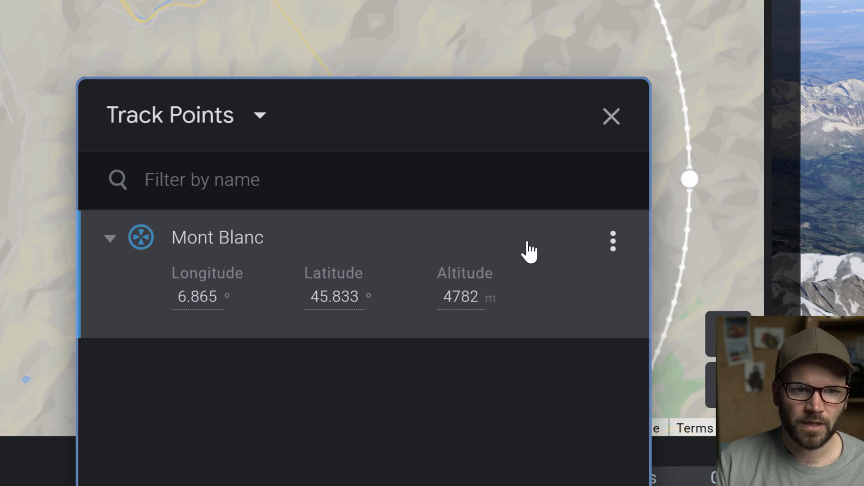
left_click(613, 242)
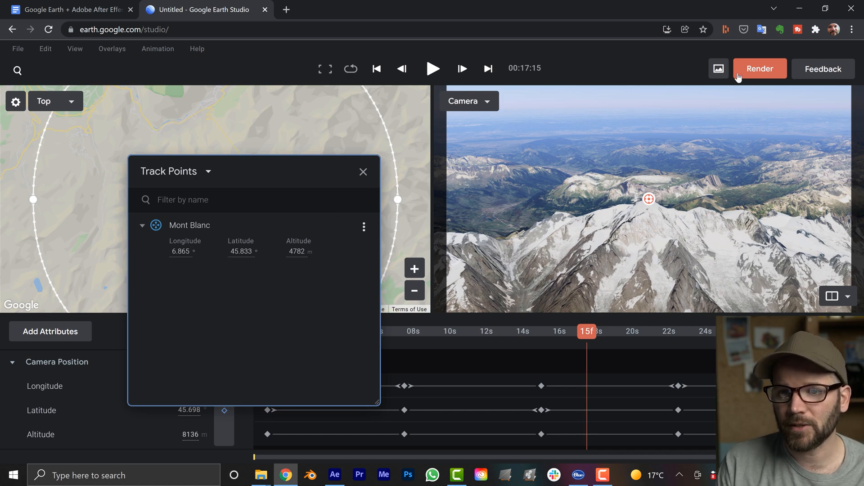
Step: Open the render settings and name the output 'Mont Blanc'
left_click(759, 69)
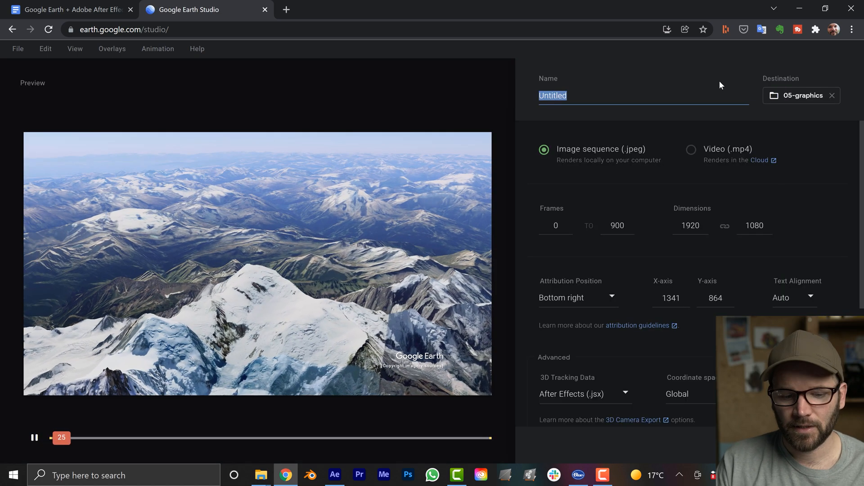
type("Mont")
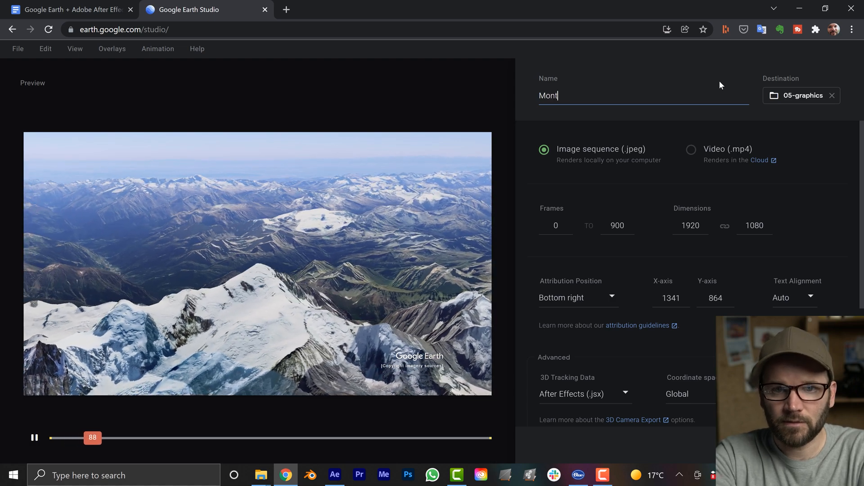
type("Blanc")
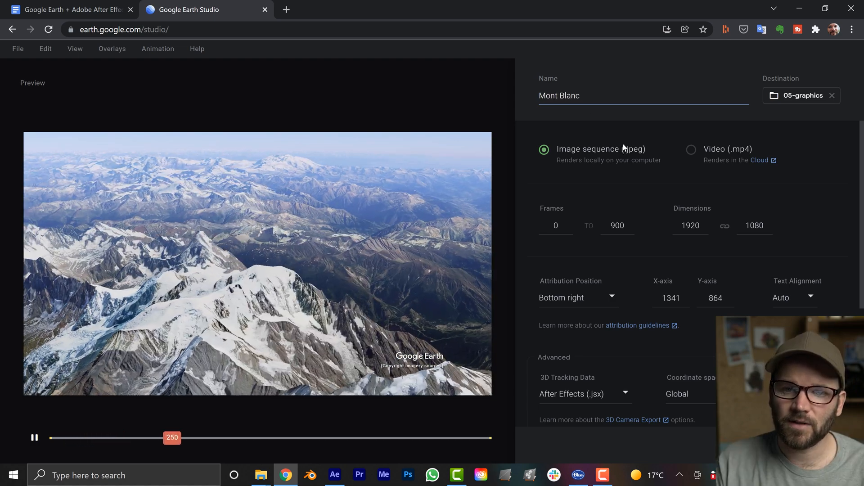
mouse_move(716, 154)
type("3840")
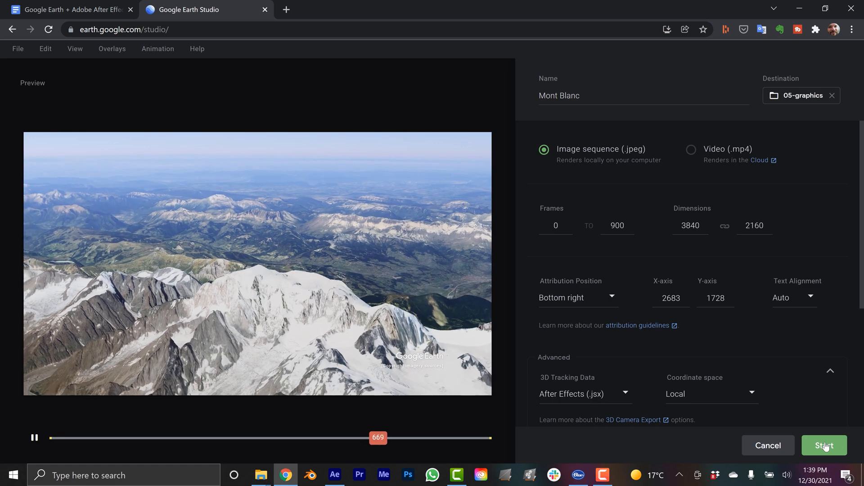
Step: Start rendering the Mont Blanc sequence and resume it after the pause
left_click(824, 445)
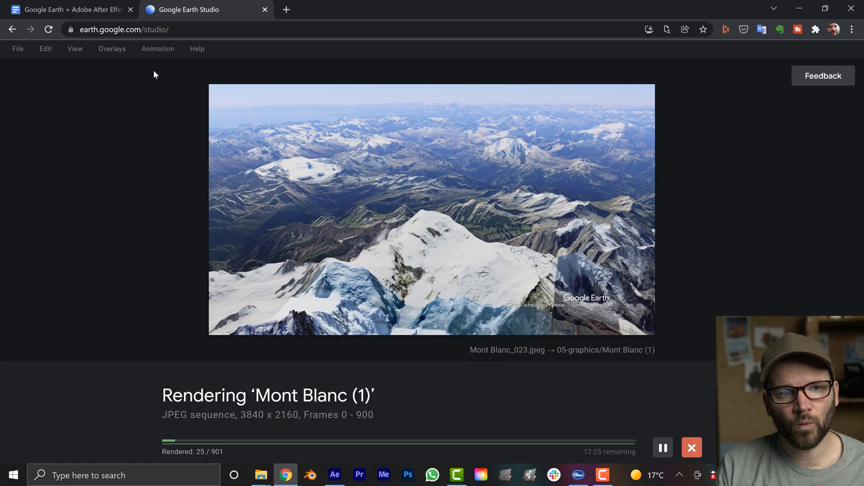
left_click(72, 10)
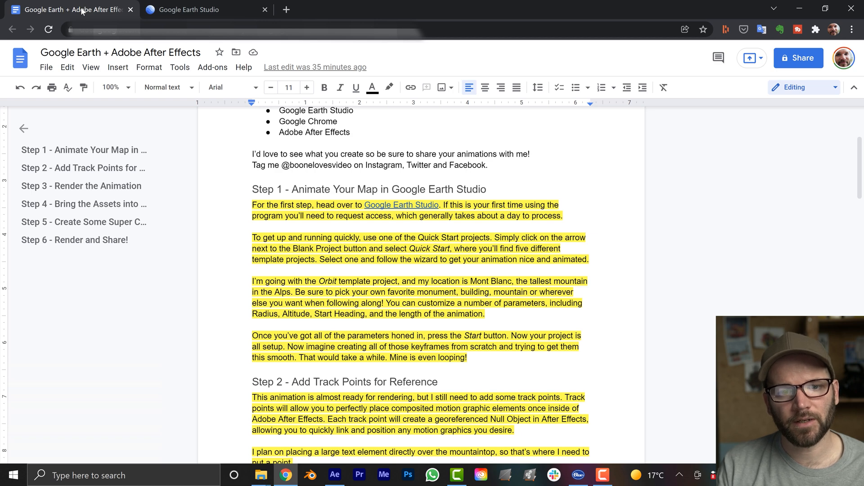
left_click(196, 9)
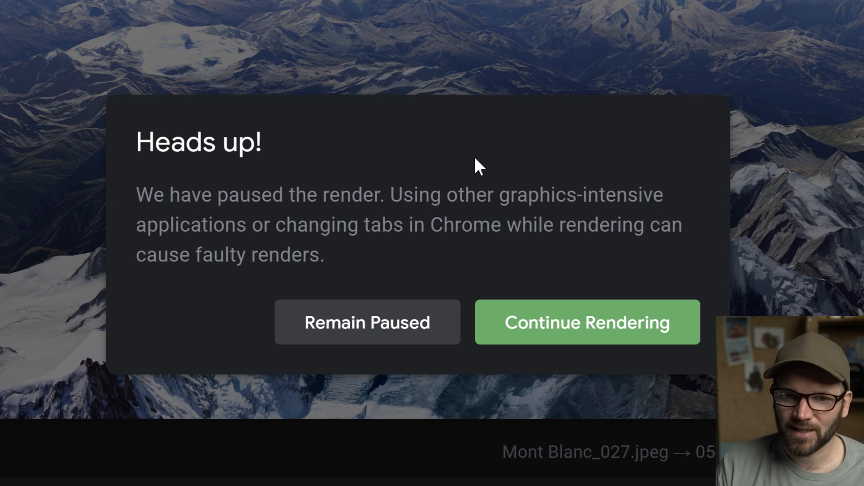
mouse_move(460, 226)
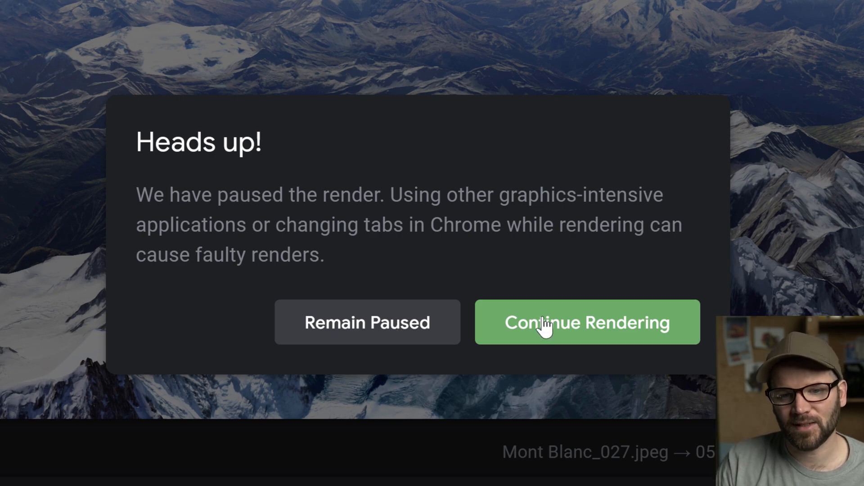
left_click(587, 322)
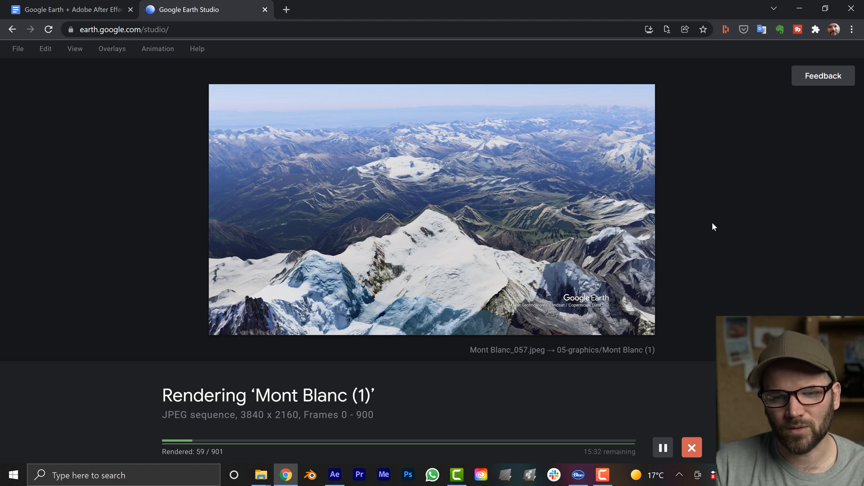
Step: In After Effects, run the Mont Blanc.jsx script from the rendered output folder
left_click(7, 5)
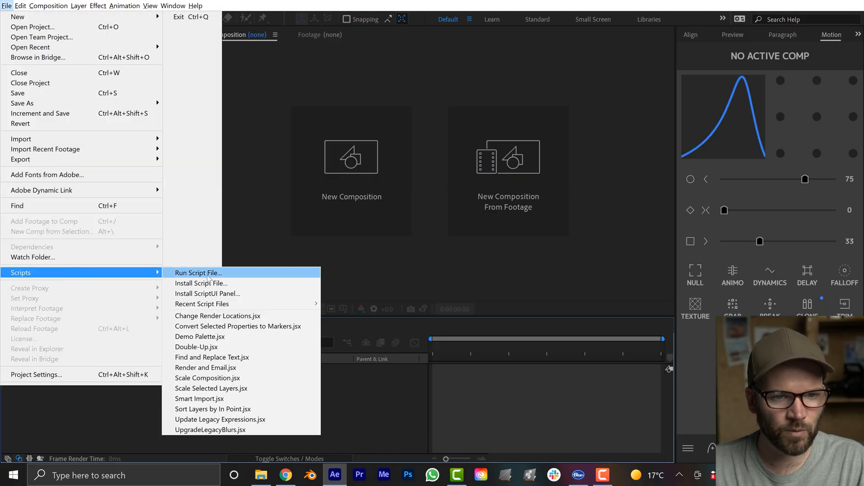
left_click(199, 273)
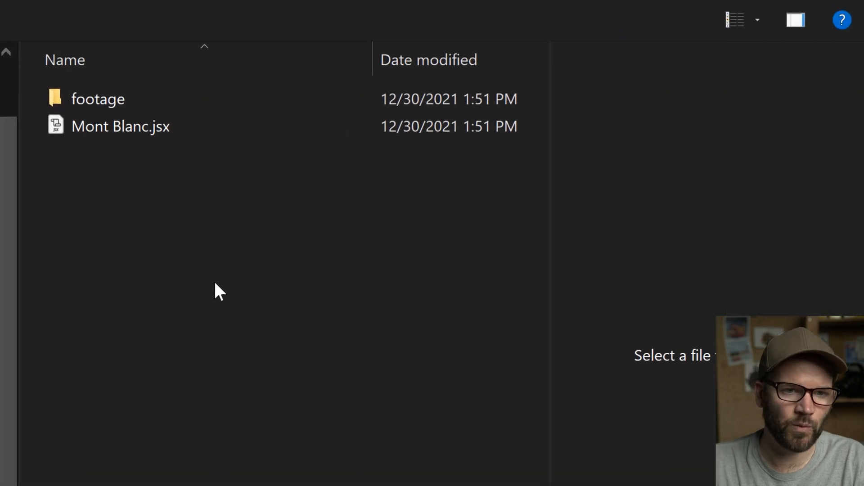
left_click(119, 127)
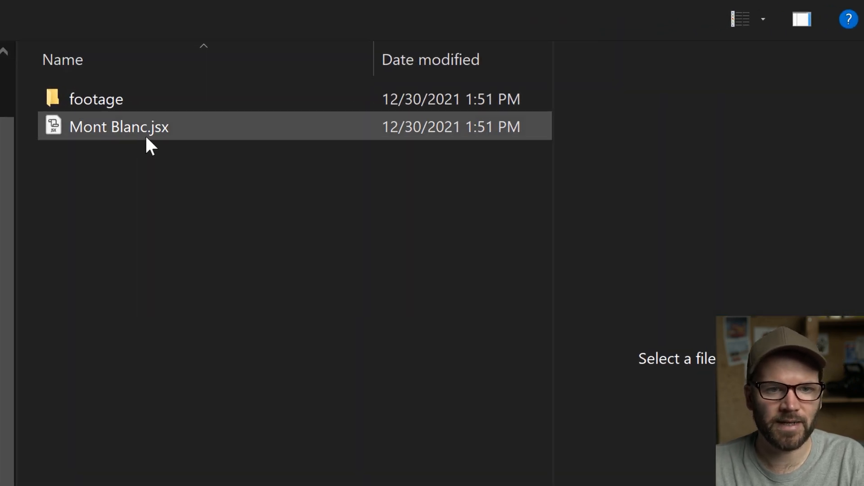
mouse_move(118, 132)
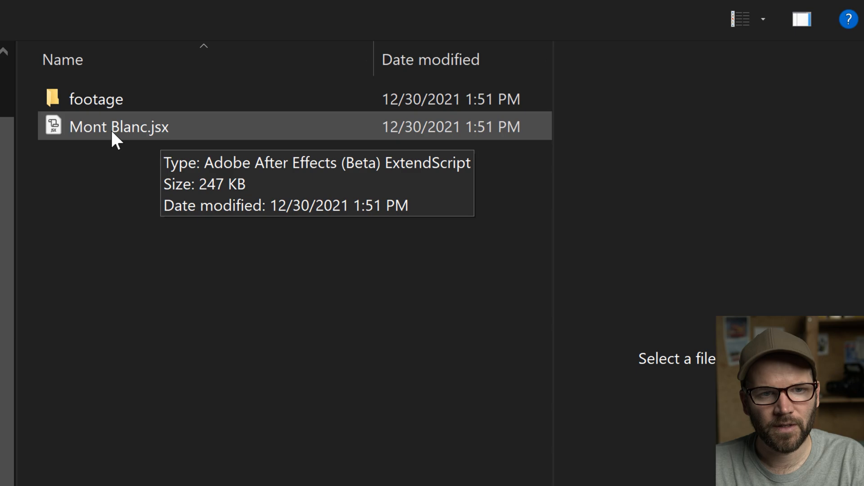
double_click(119, 127)
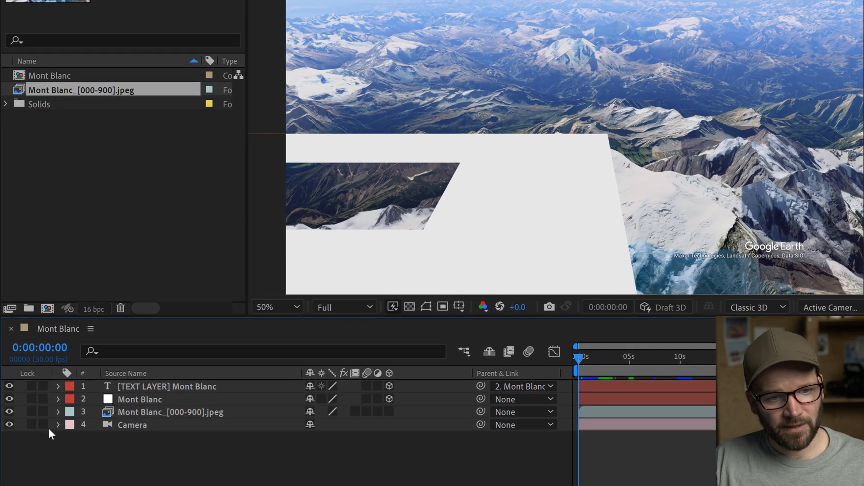
Step: Lock the Camera layer, select the MONT BLANC text layer, and scrub to preview the orbit
left_click(57, 425)
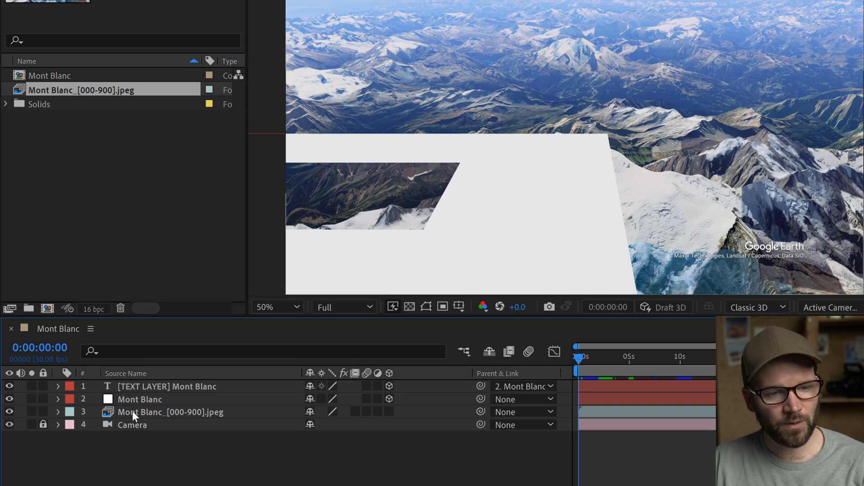
mouse_move(132, 402)
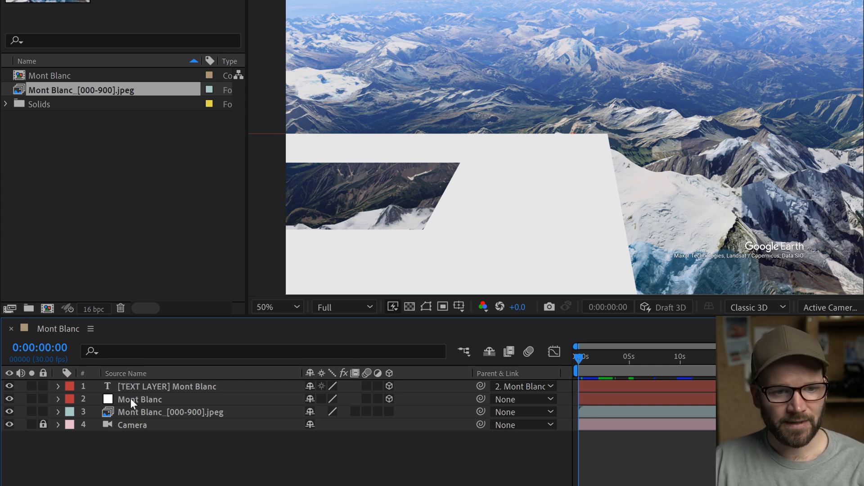
left_click(139, 400)
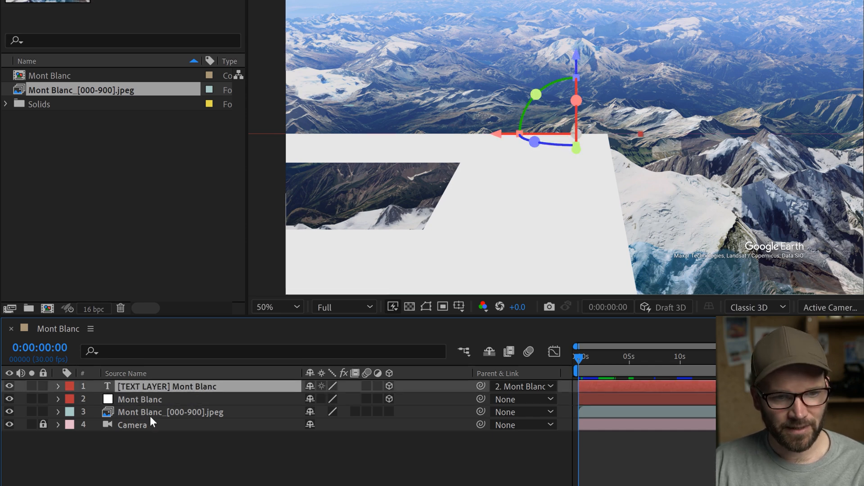
mouse_move(220, 422)
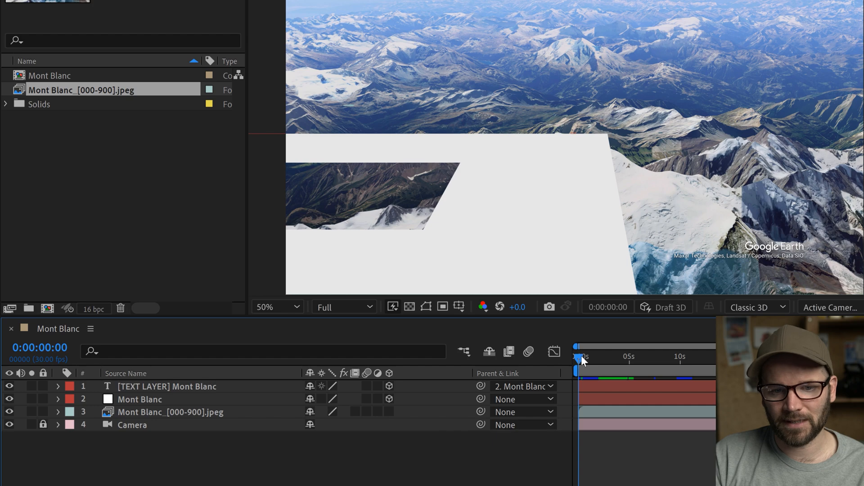
left_click_drag(582, 356, 639, 357)
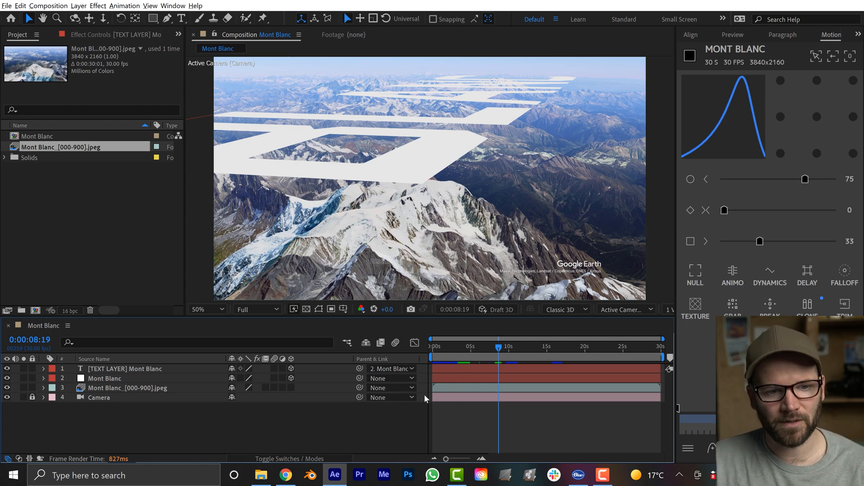
left_click(526, 346)
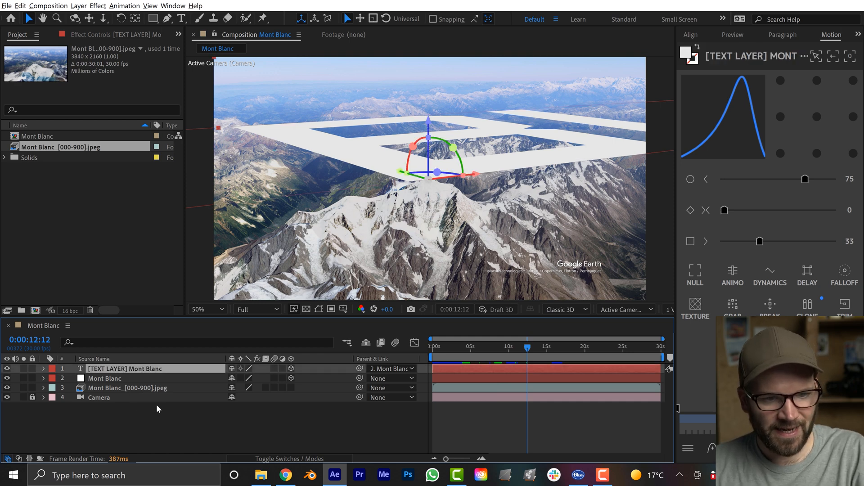
Step: Enter a Scale of 400 for the text layer and rotate the title upright over the peak
left_click(43, 369)
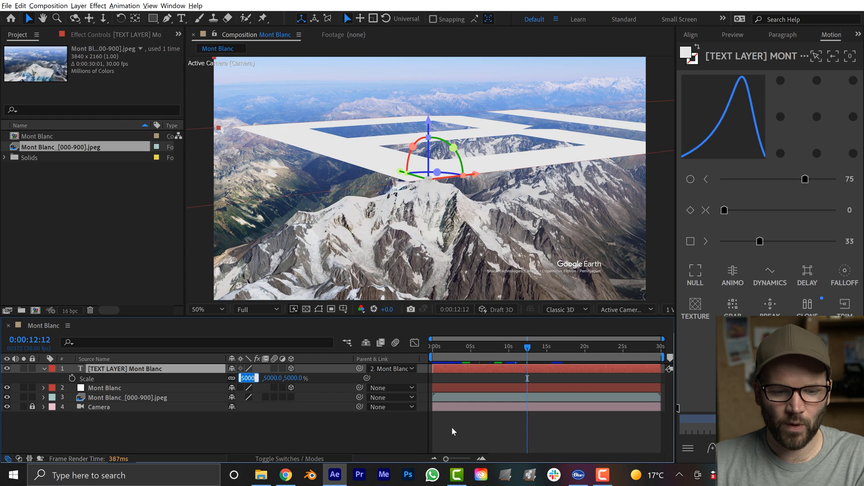
type("400")
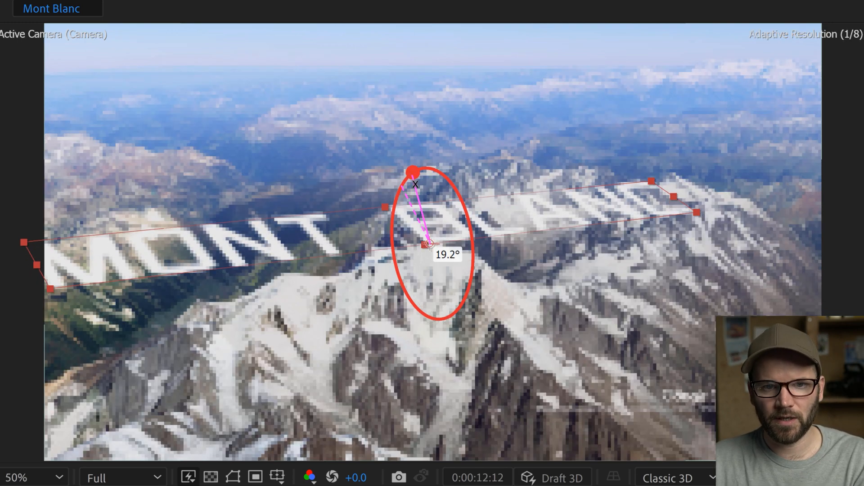
left_click_drag(413, 170, 460, 197)
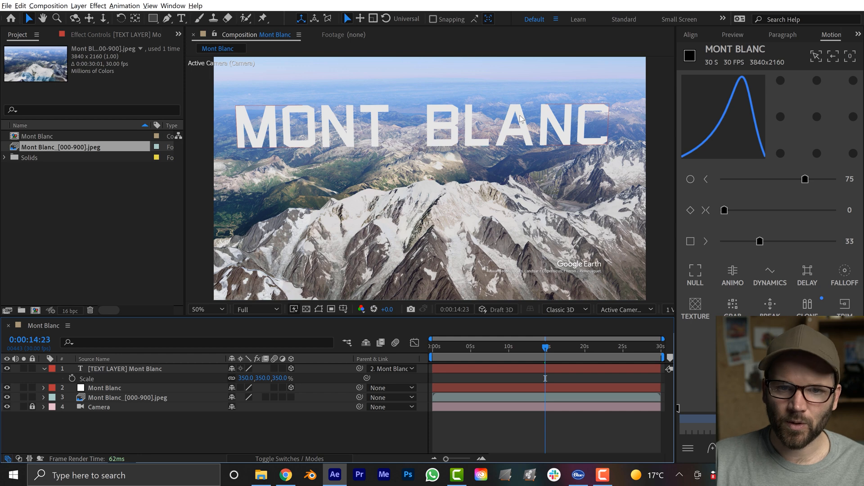
mouse_move(348, 138)
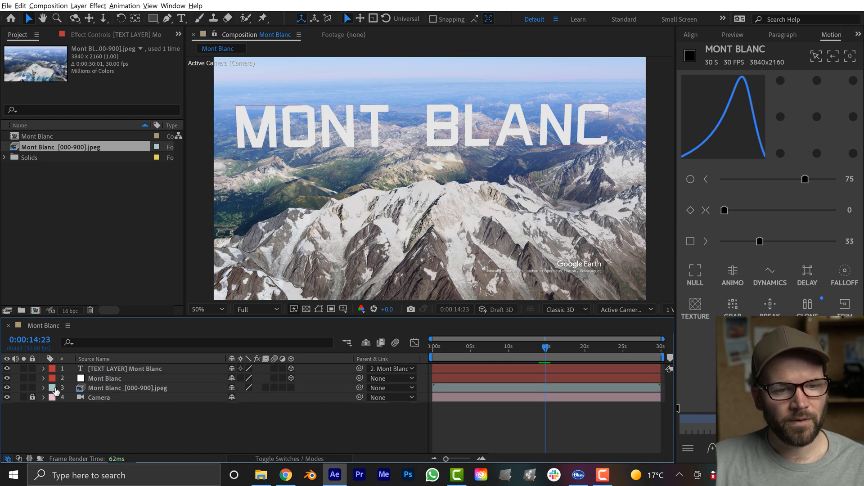
Step: Reveal the mountain footage layer's opacity and open the 3D renderer list
left_click(44, 388)
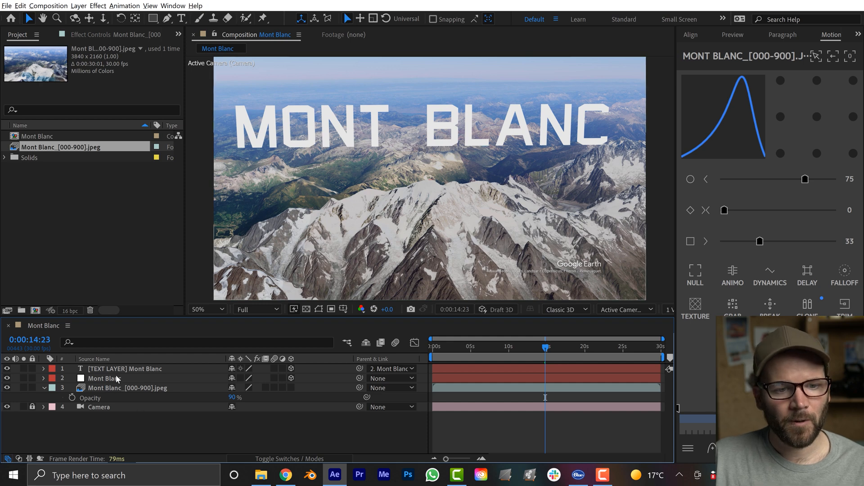
left_click(124, 369)
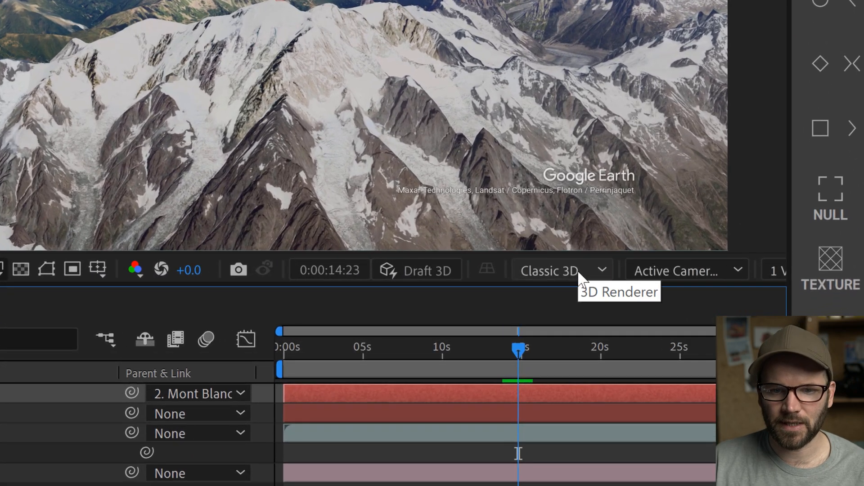
left_click(558, 271)
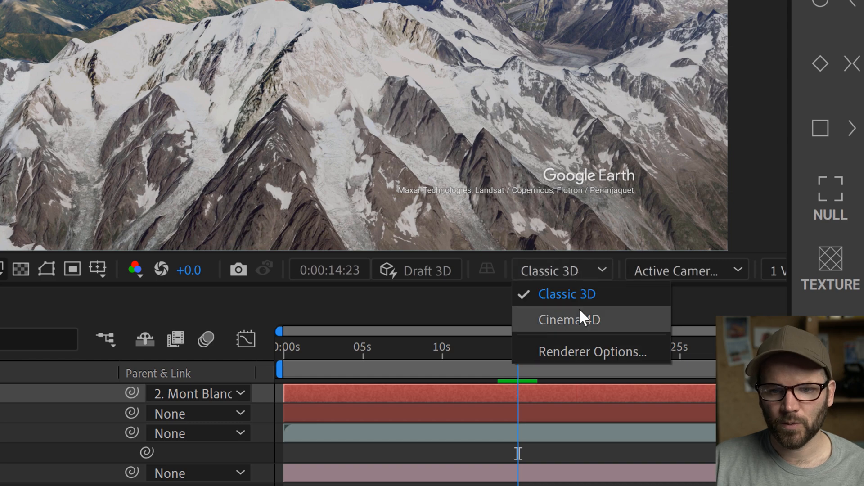
Step: Switch the composition's 3D renderer to Cinema 4D in Composition Settings
left_click(101, 12)
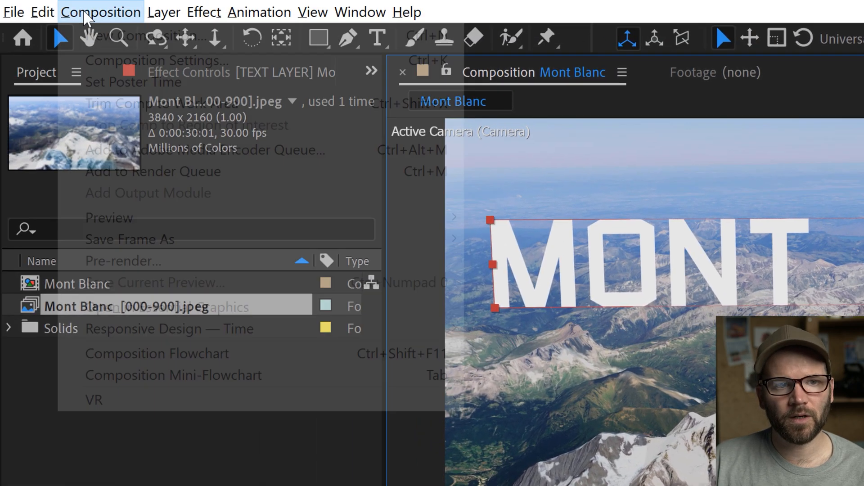
left_click(127, 61)
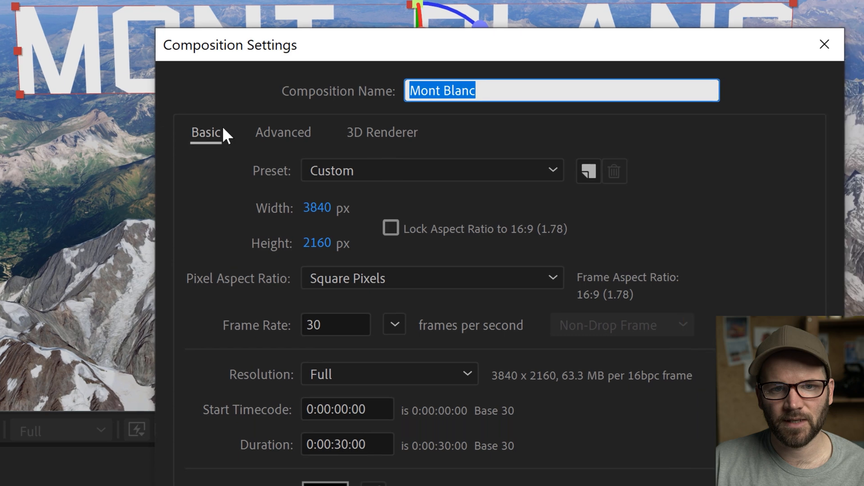
left_click(381, 132)
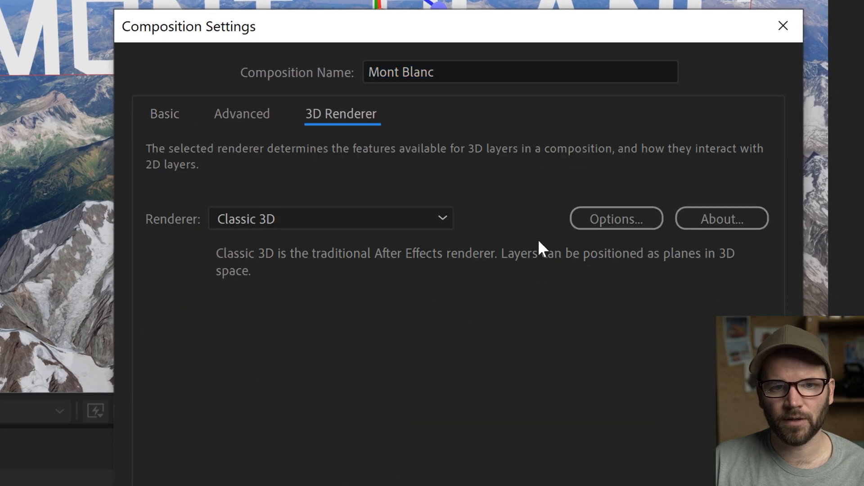
left_click(330, 218)
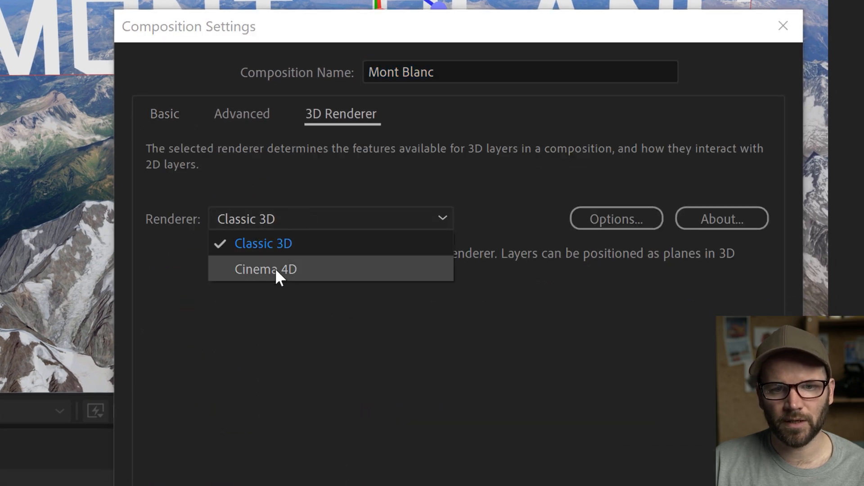
left_click(266, 270)
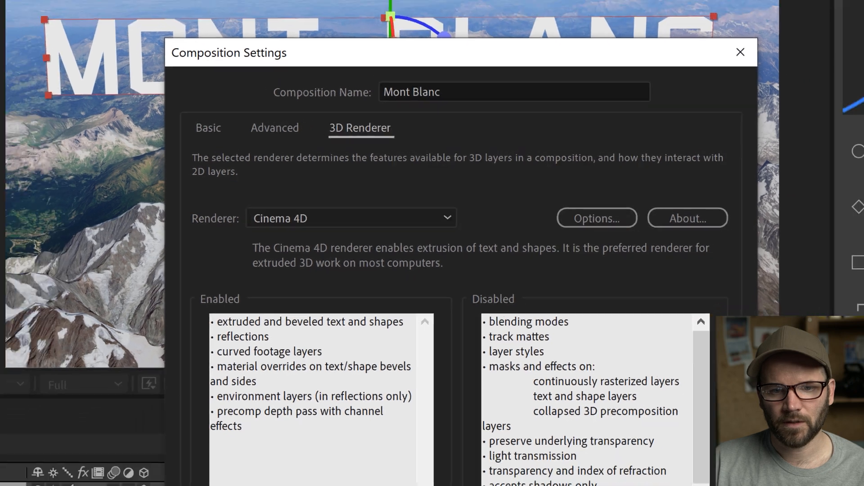
left_click(740, 52)
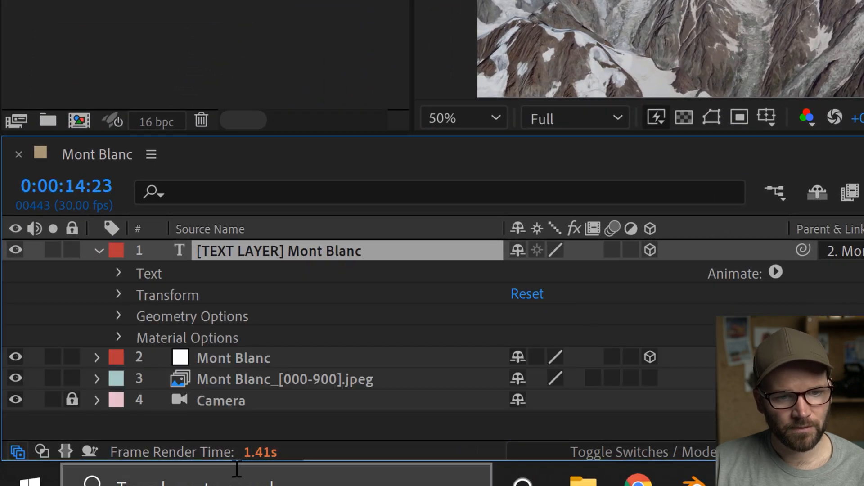
Step: Expand the text layer's Geometry Options to show bevel style and extrusion depth
left_click(118, 316)
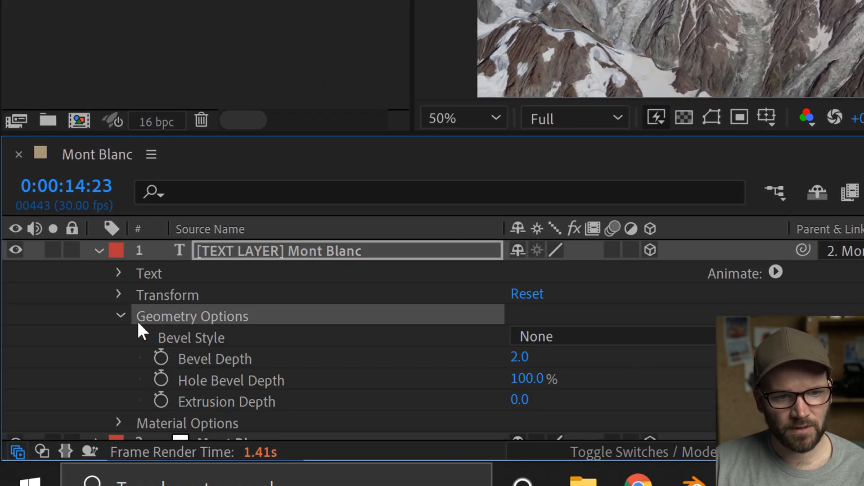
mouse_move(252, 408)
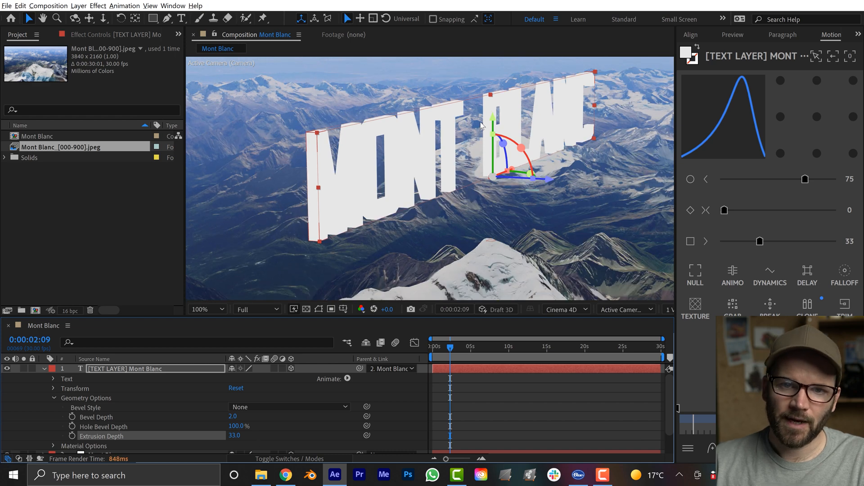
mouse_move(47, 407)
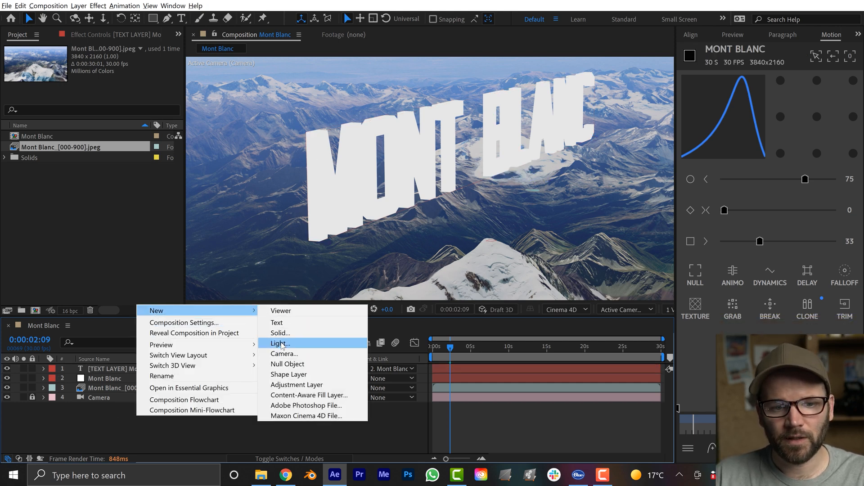
Step: Add an ambient light to the composition and adjust its intensity
left_click(279, 343)
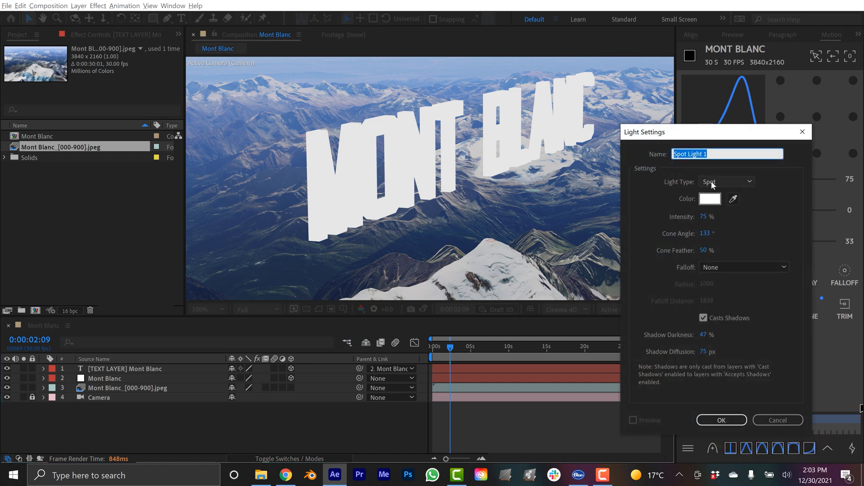
left_click(725, 181)
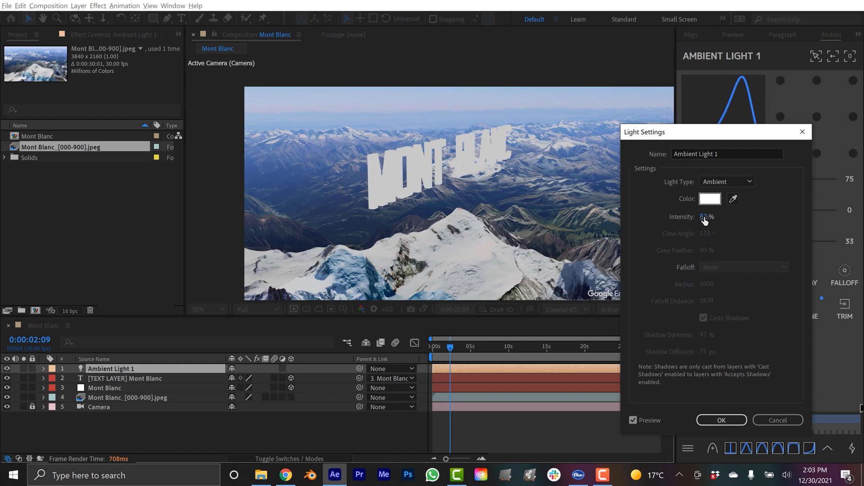
left_click(715, 216)
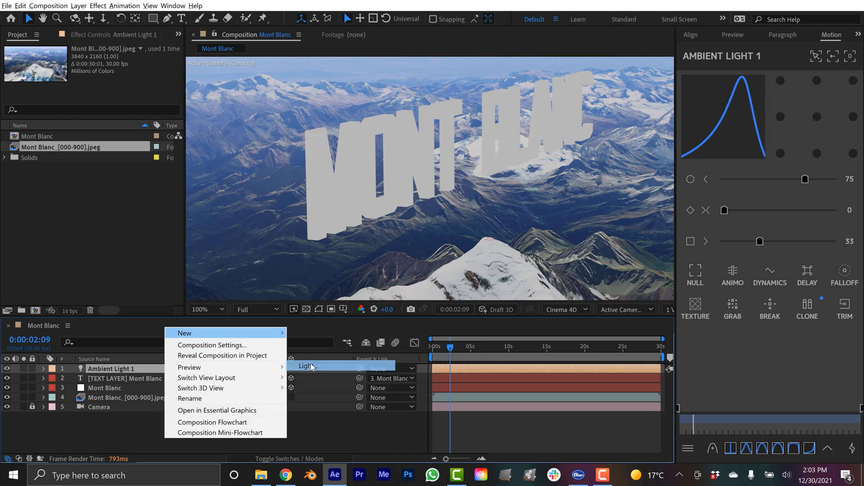
Step: Add a second light as a spot light
left_click(307, 365)
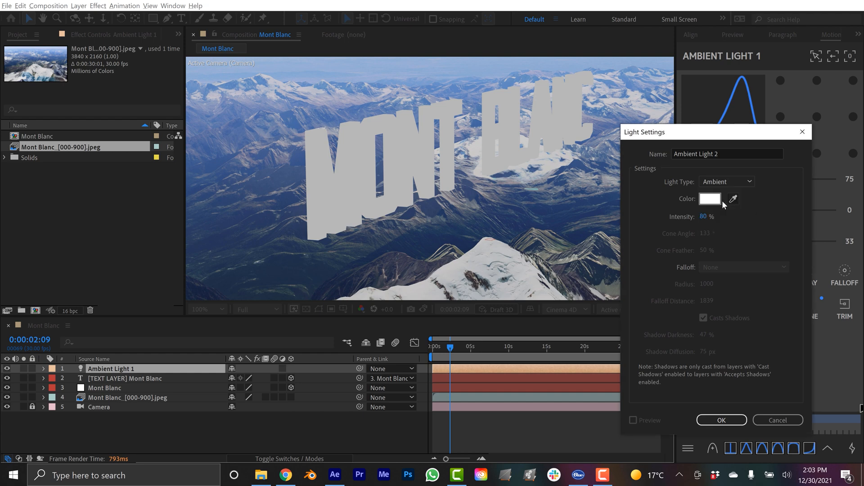
left_click(727, 181)
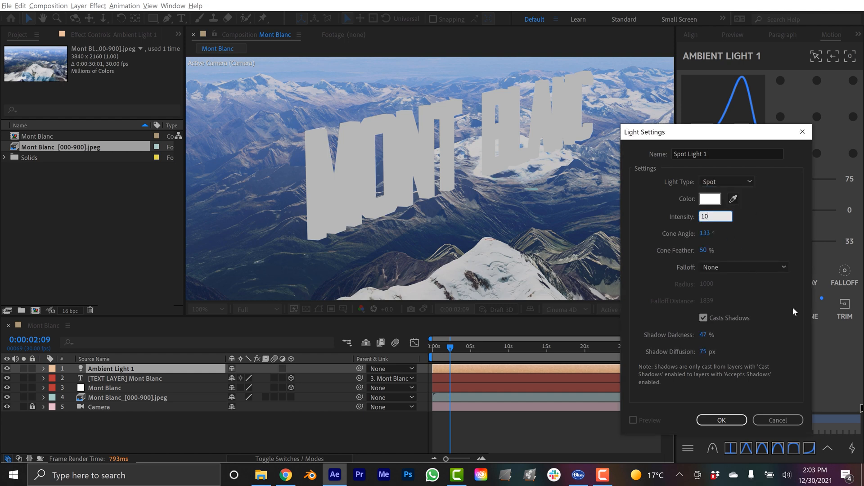
left_click(722, 420)
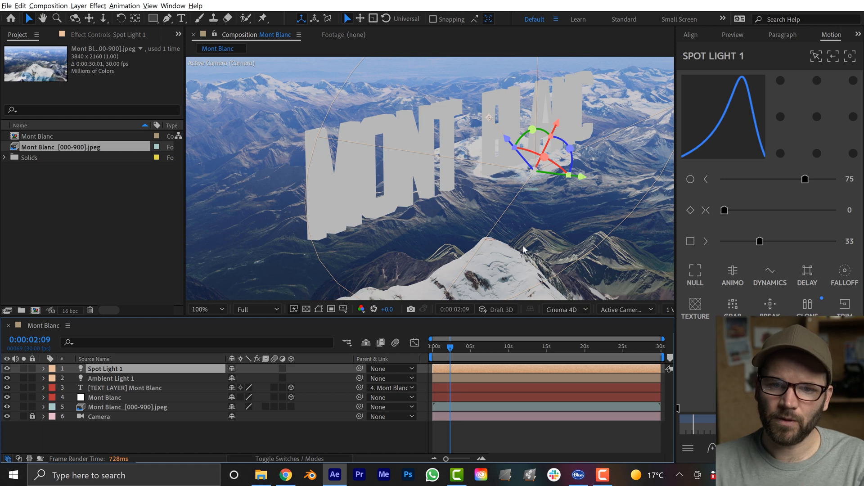
mouse_move(312, 417)
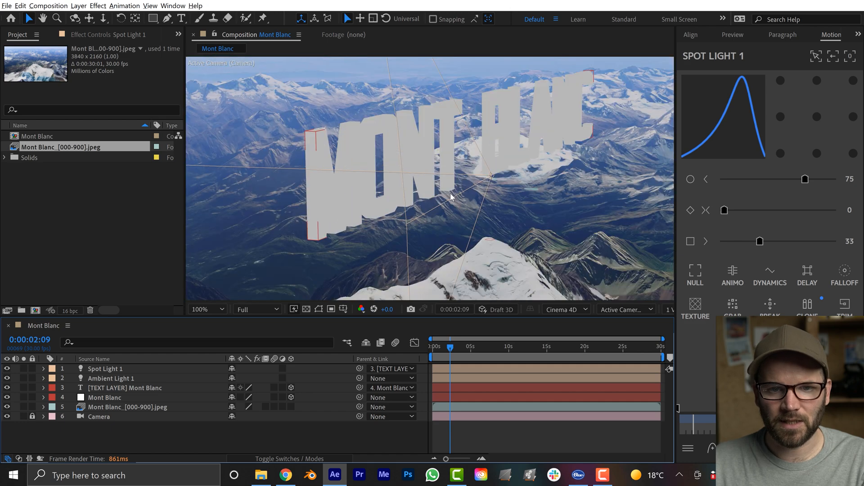
Step: Drag Spot Light 1 in front of the title so it lights the letters
left_click(105, 368)
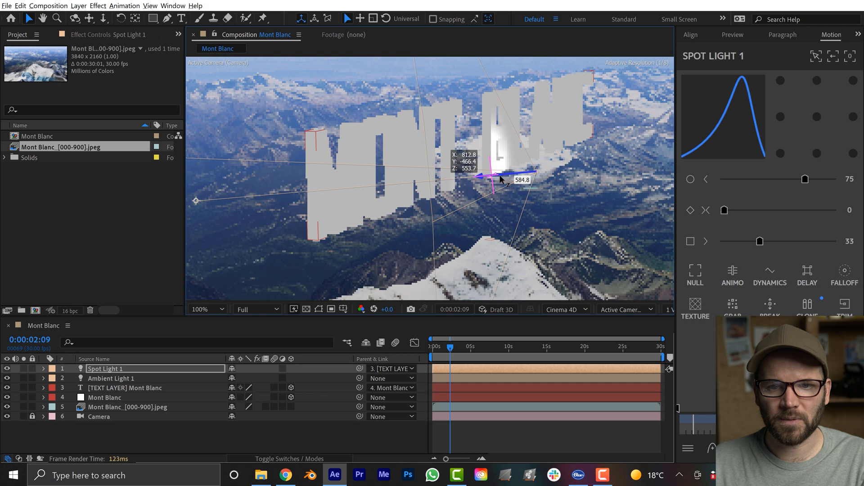
left_click_drag(493, 176, 623, 163)
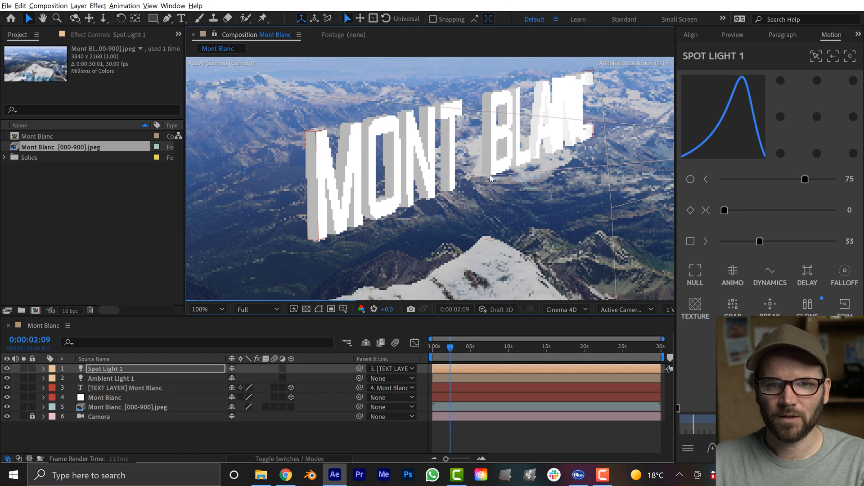
left_click(206, 309)
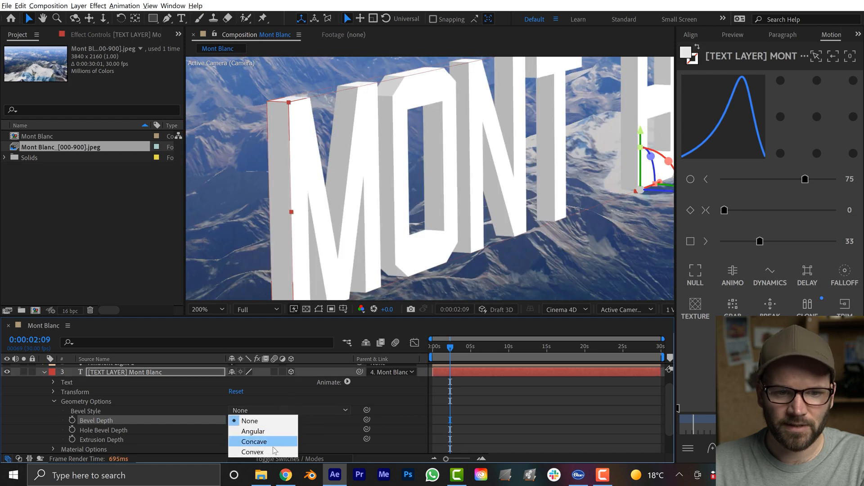
Step: Pick a bevel style for the letters and reopen Ambient Light 1's settings
left_click(254, 441)
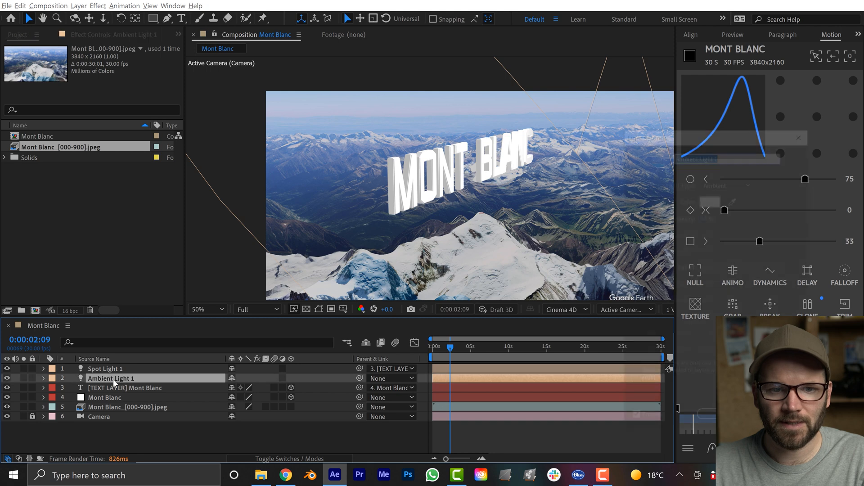
double_click(110, 378)
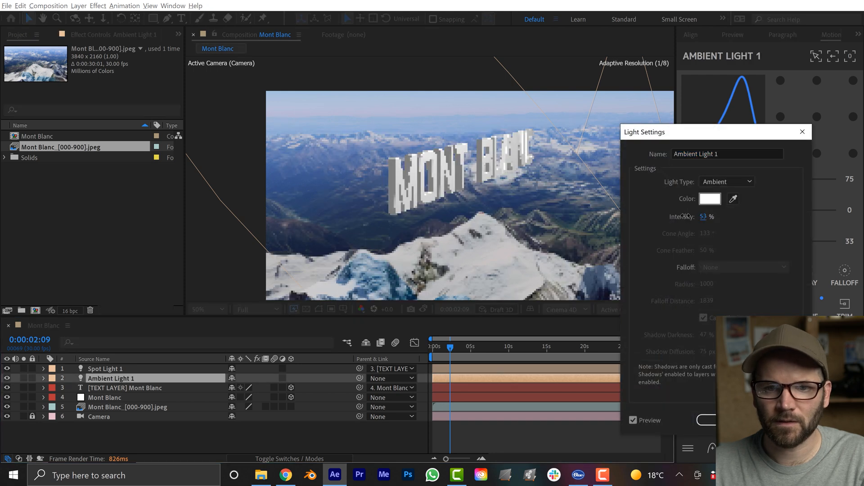